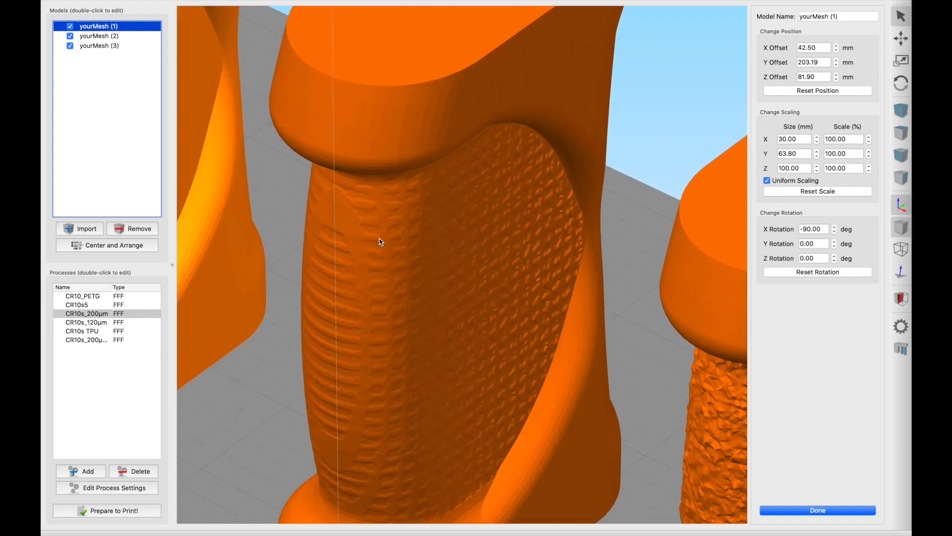
Browse the Tablet pressure and Files menus without changing anything
{"action": "left_click", "coordinate": [99, 35]}
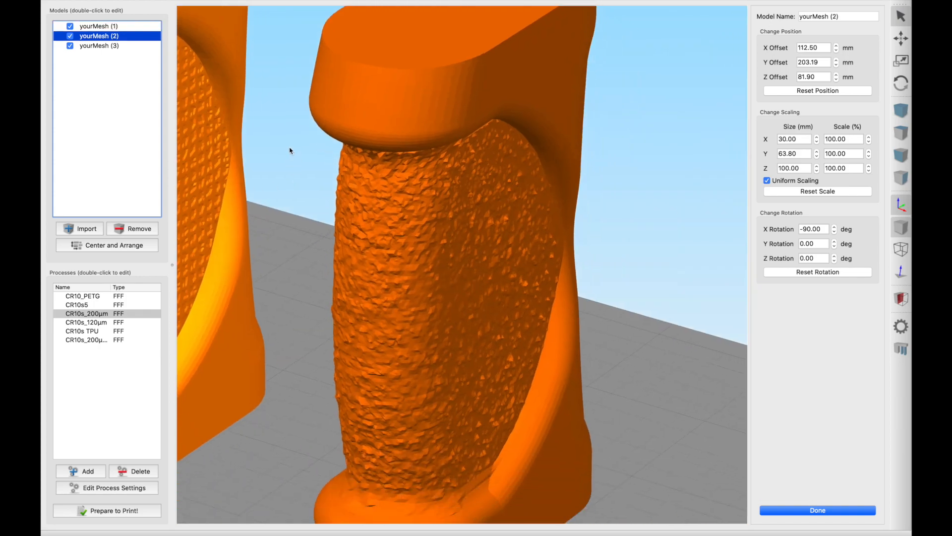
{"action": "left_click", "coordinate": [99, 45]}
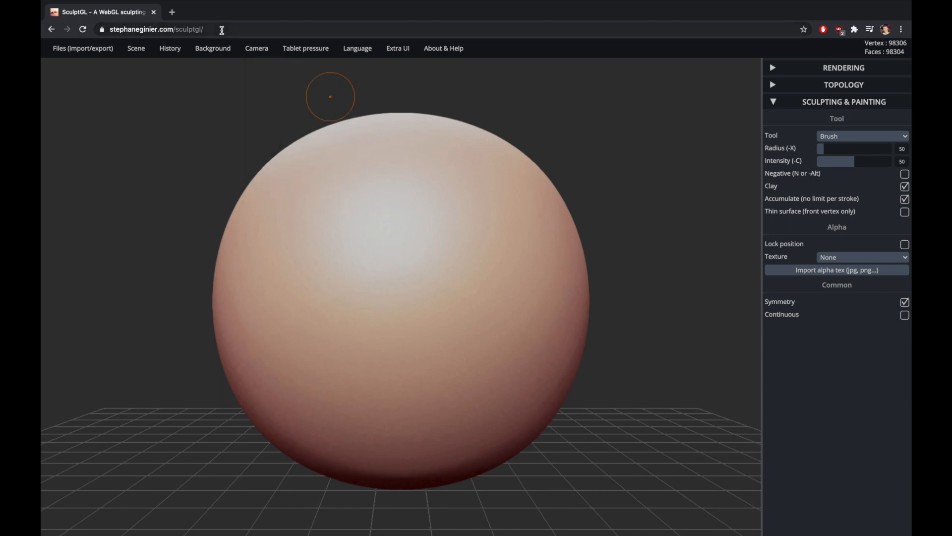
{"action": "left_click", "coordinate": [306, 48]}
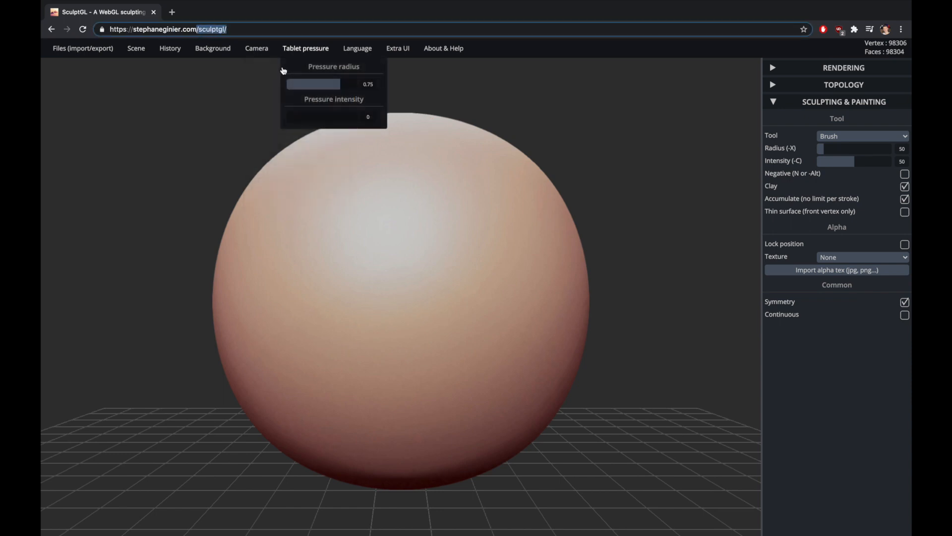
{"action": "left_click", "coordinate": [170, 48]}
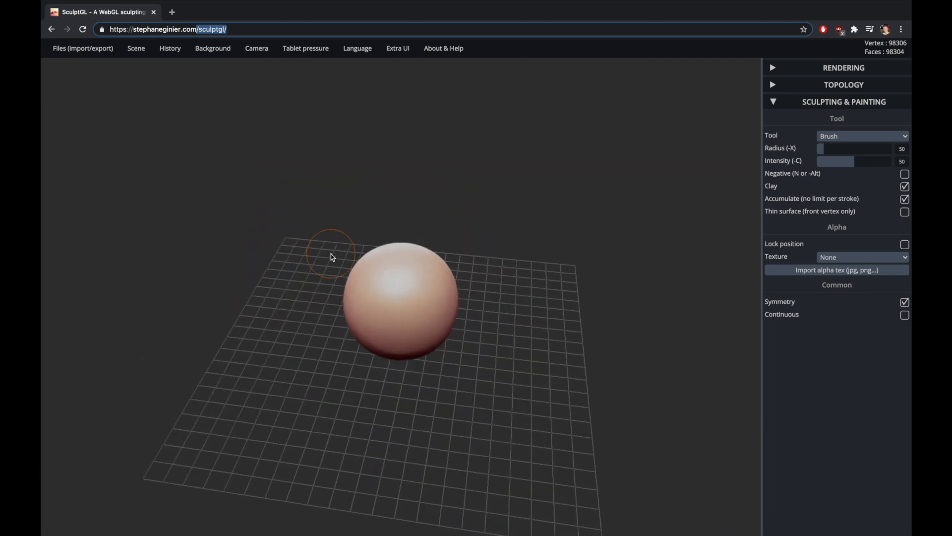
{"action": "left_click", "coordinate": [83, 48]}
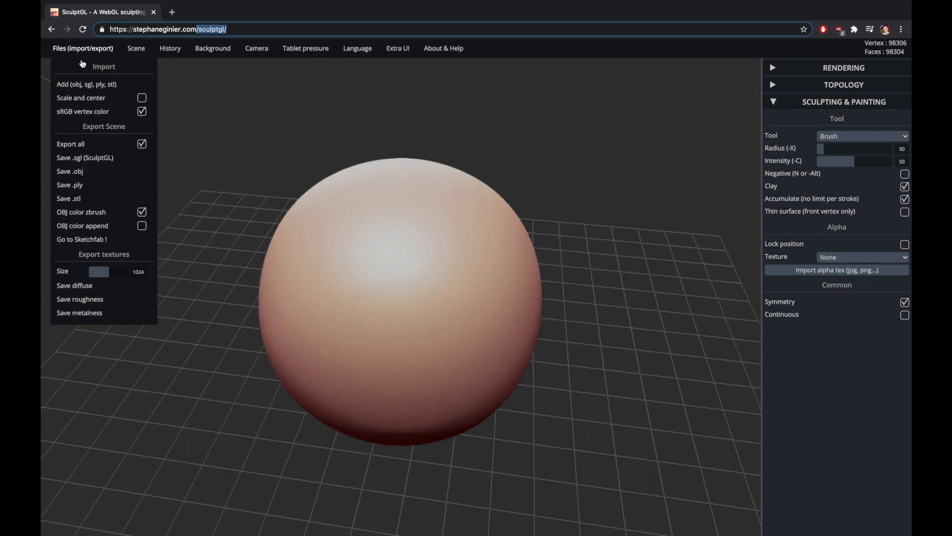
Clear the scene to remove the default sphere
{"action": "left_click", "coordinate": [136, 48]}
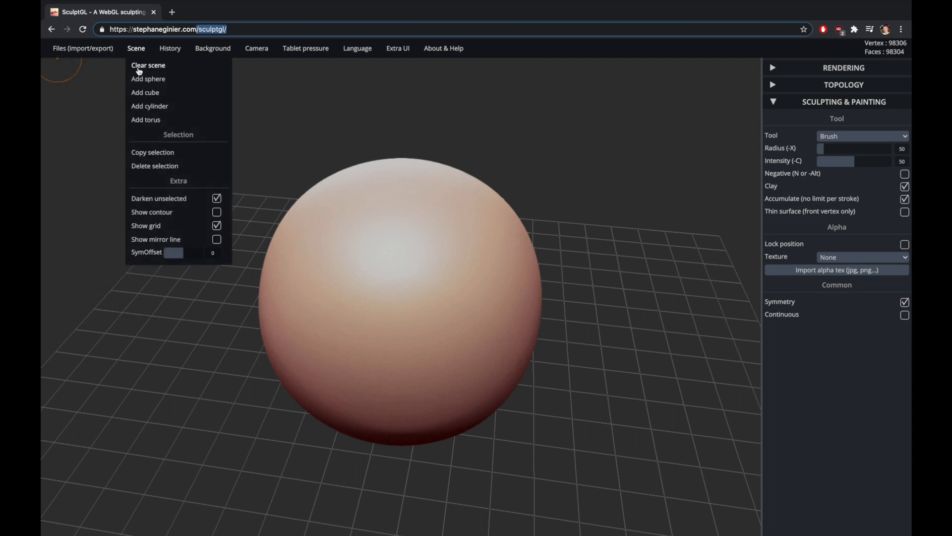
{"action": "left_click", "coordinate": [148, 65]}
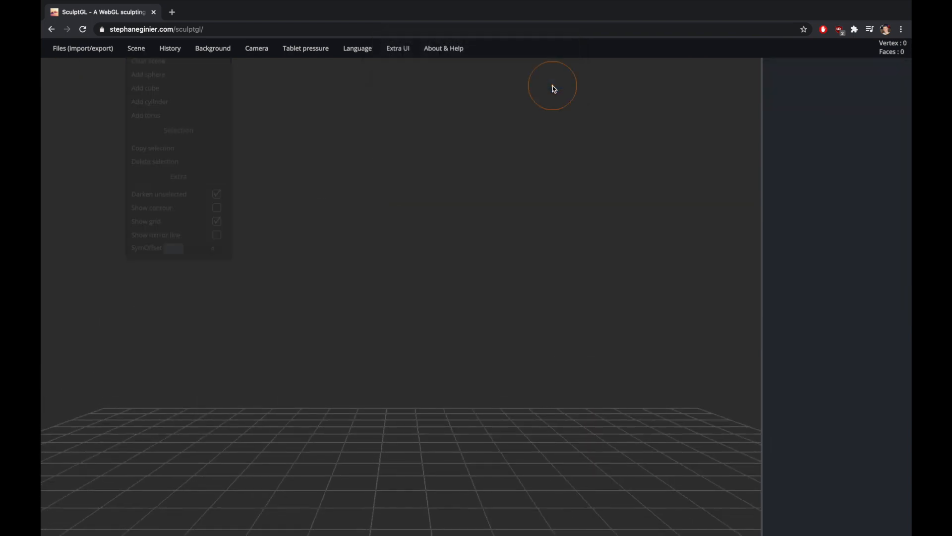
Add the grip STL mesh to the empty scene and orbit to view it
{"action": "left_click", "coordinate": [83, 48]}
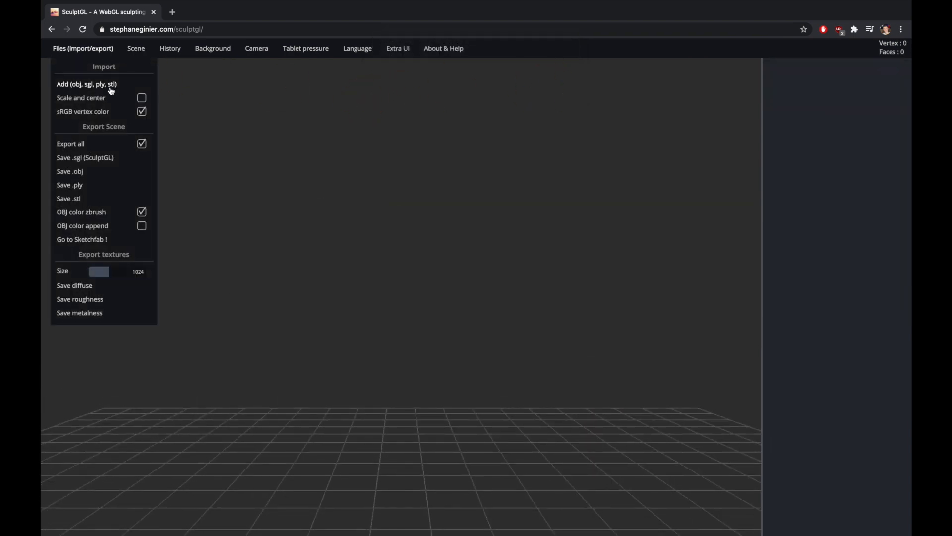
{"action": "left_click", "coordinate": [86, 84]}
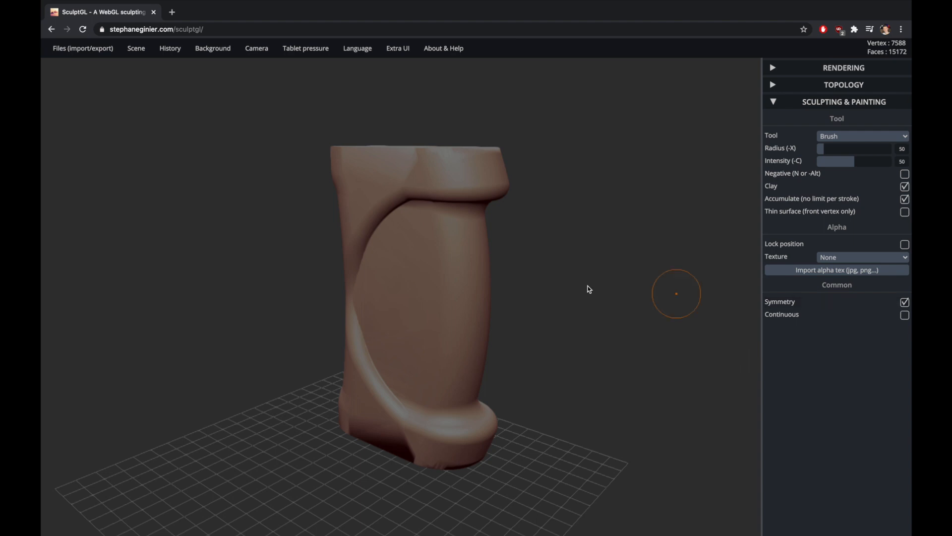
{"action": "mouse_move", "coordinate": [474, 321]}
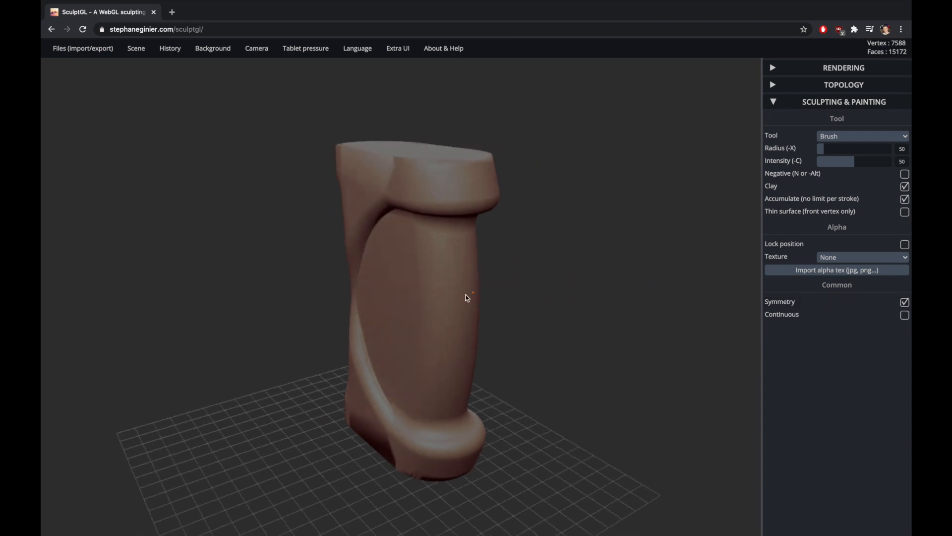
{"action": "left_click_drag", "start_coordinate": [465, 297], "coordinate": [441, 275]}
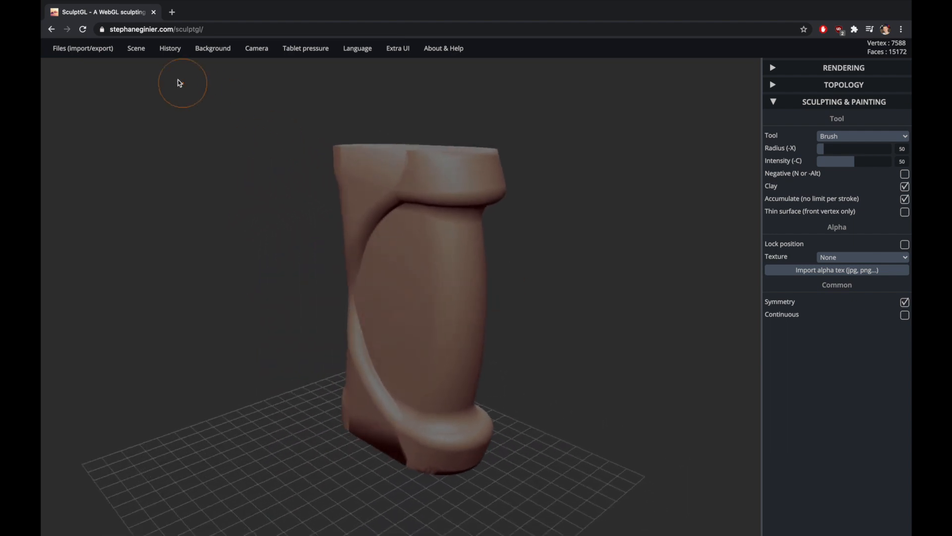
Switch the sculpting tool to Drag and test a stroke on the grip
{"action": "left_click", "coordinate": [135, 48]}
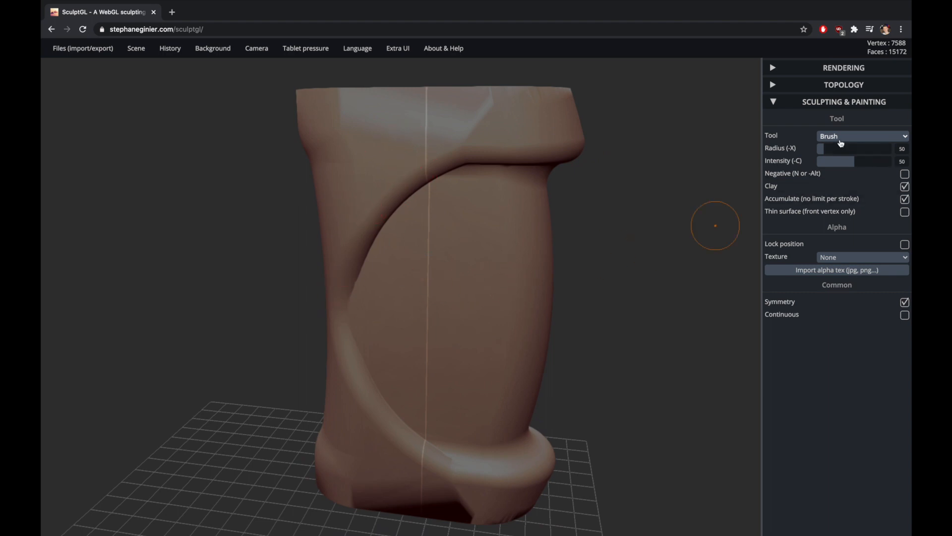
{"action": "left_click", "coordinate": [862, 135]}
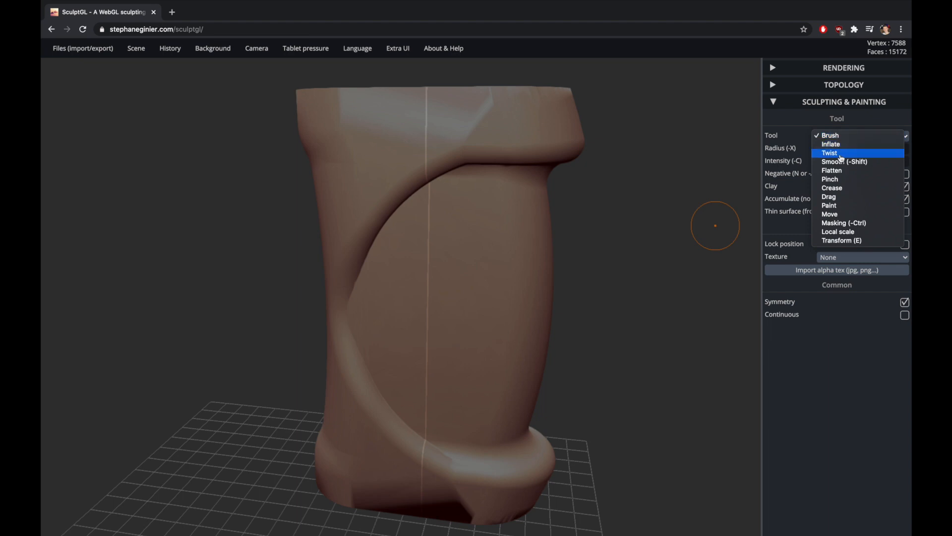
{"action": "left_click", "coordinate": [828, 196]}
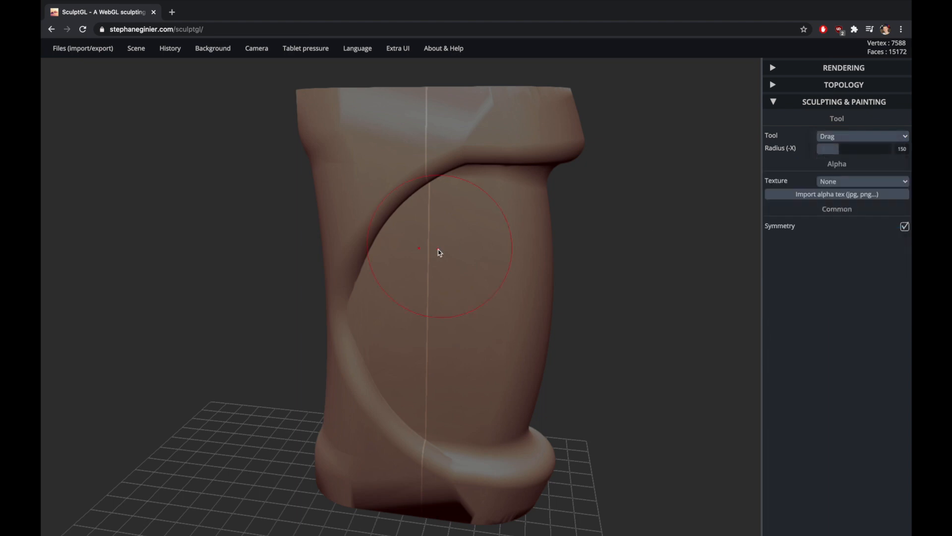
{"action": "left_click_drag", "start_coordinate": [418, 248], "coordinate": [176, 233]}
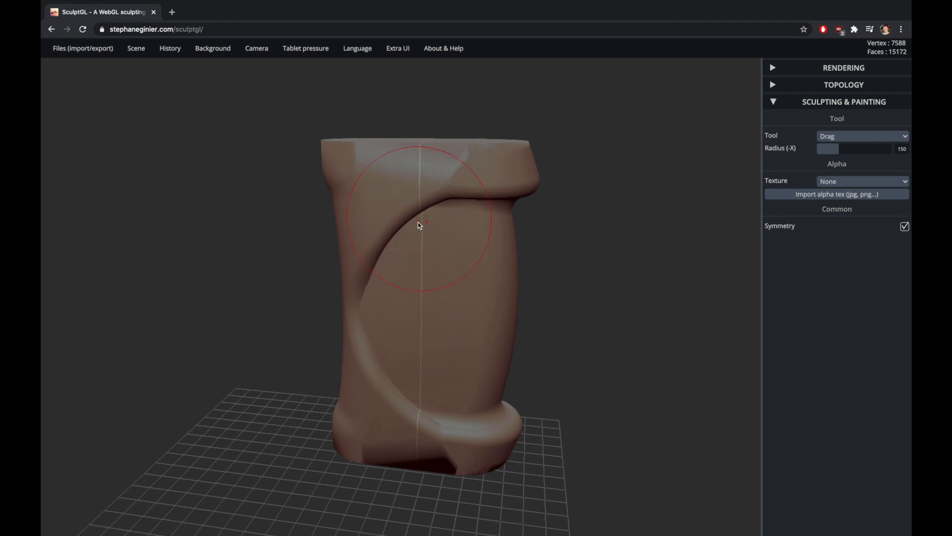
{"action": "left_click", "coordinate": [136, 48]}
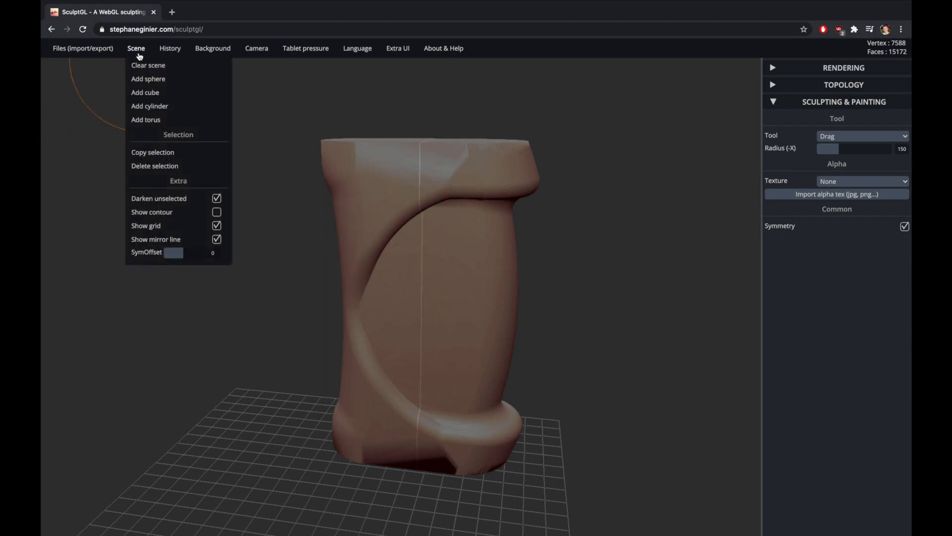
{"action": "left_click", "coordinate": [148, 66]}
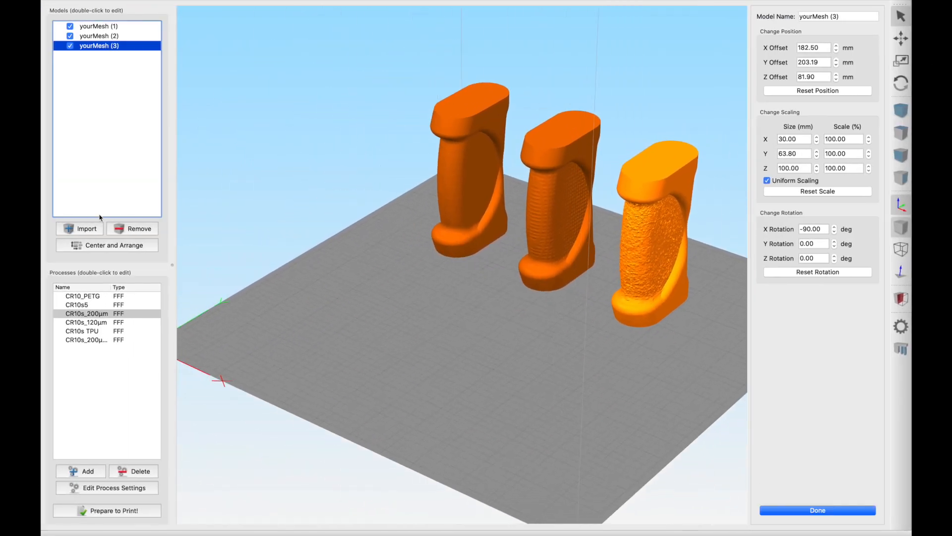
Import Grip Example 2.stl from Desktop and rotate it 90° about Y
{"action": "left_click", "coordinate": [80, 229]}
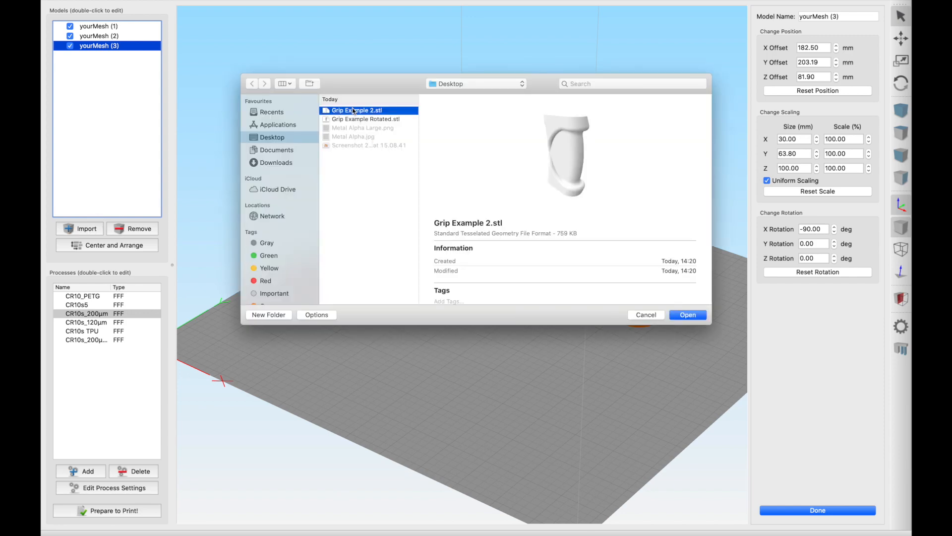
{"action": "left_click", "coordinate": [687, 315]}
{"action": "type", "text": "90"}
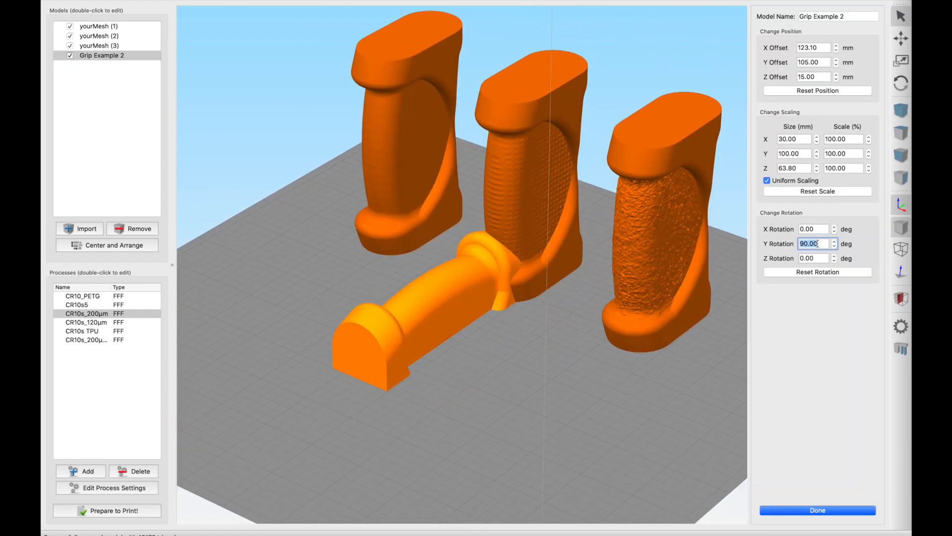
{"action": "left_click", "coordinate": [118, 5]}
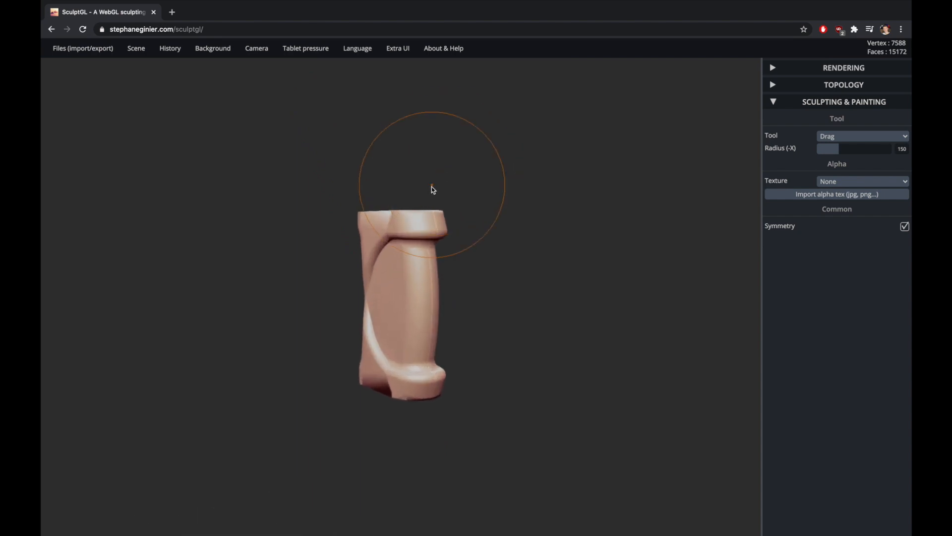
Hide the floor grid in the Scene options
{"action": "left_click", "coordinate": [135, 48]}
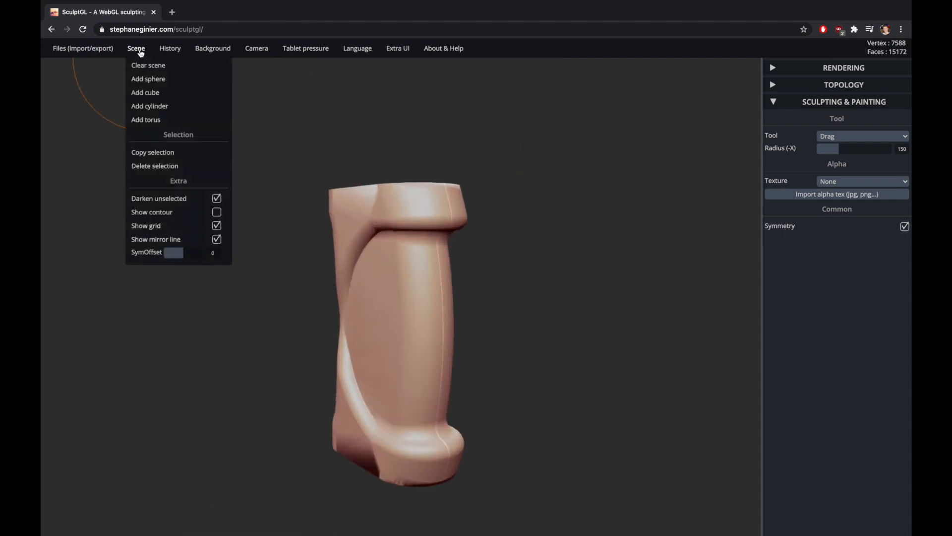
{"action": "mouse_move", "coordinate": [187, 229]}
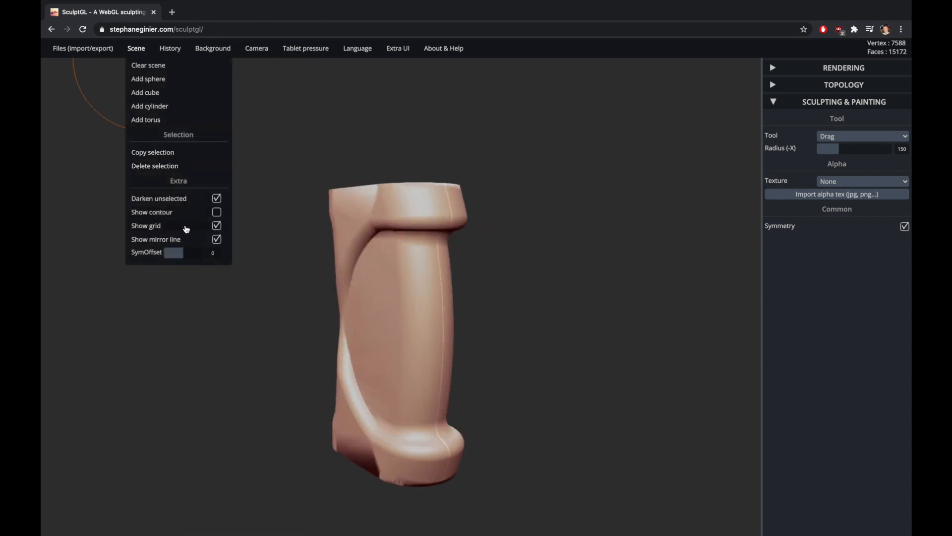
{"action": "left_click", "coordinate": [217, 226]}
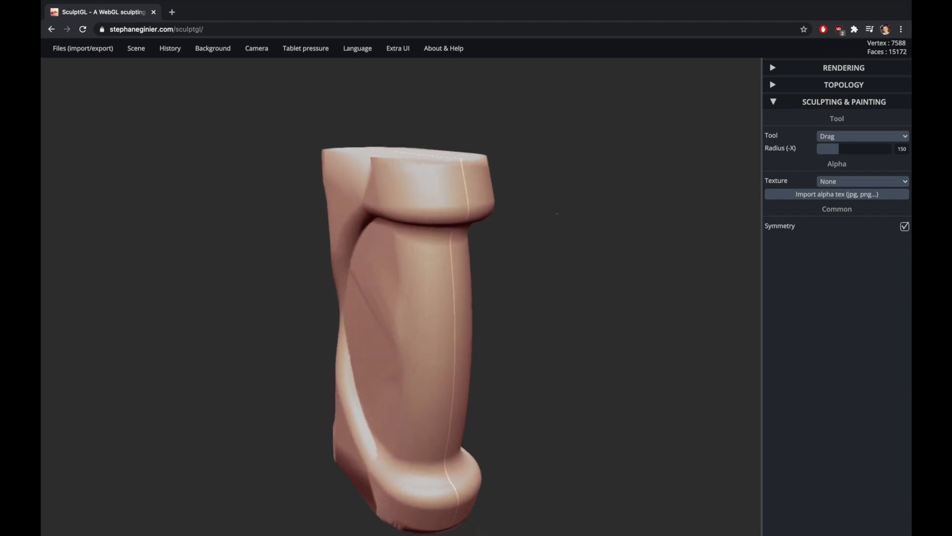
{"action": "left_click_drag", "start_coordinate": [552, 213], "coordinate": [370, 319]}
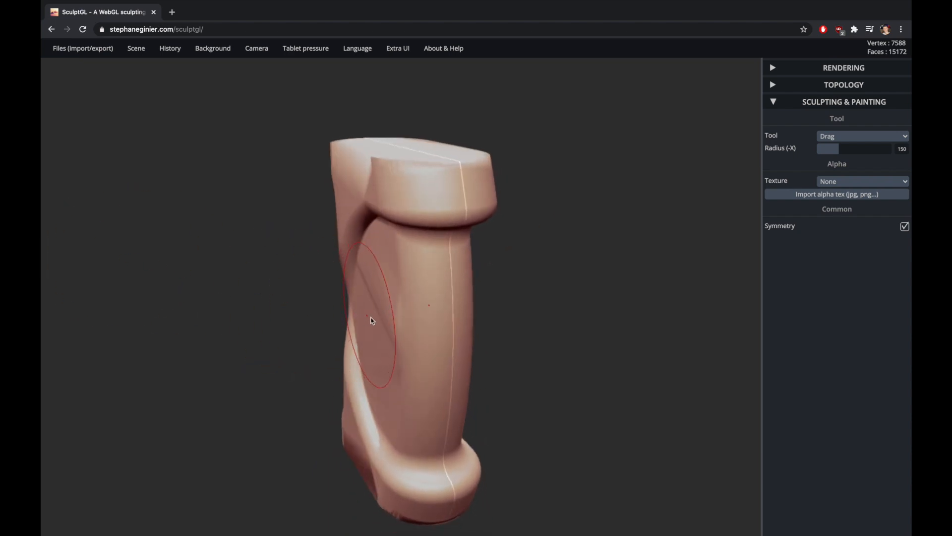
Drag a test wing out of the grip's side, then undo it
{"action": "left_click_drag", "start_coordinate": [372, 321], "coordinate": [636, 322]}
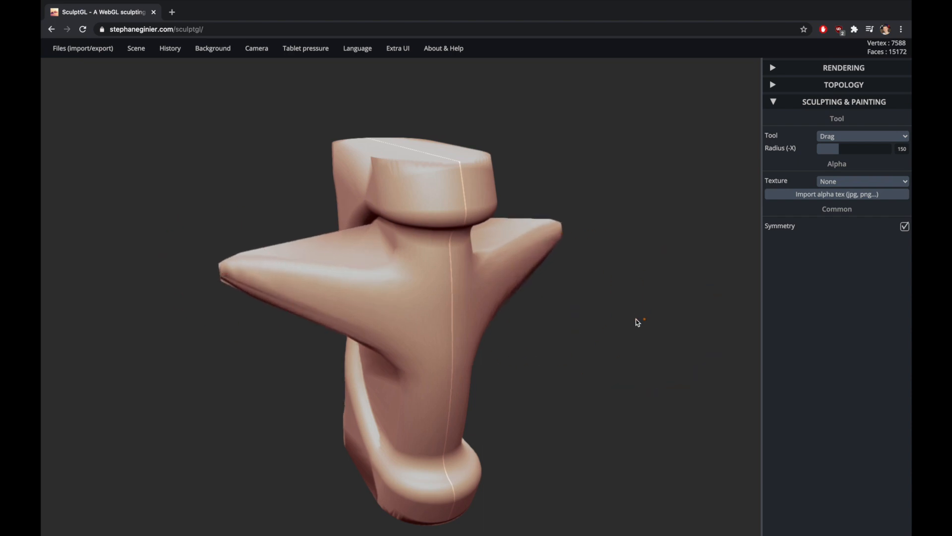
{"action": "left_click_drag", "start_coordinate": [635, 322], "coordinate": [581, 314]}
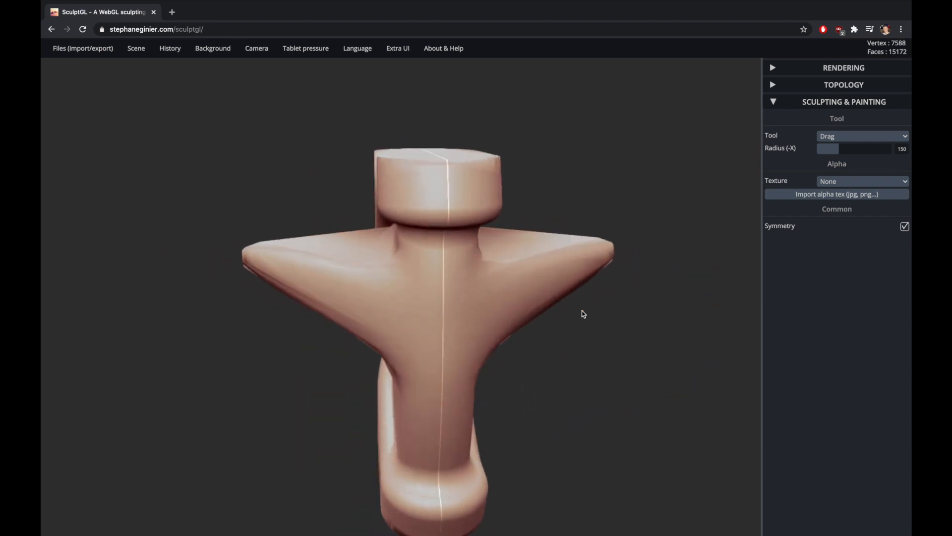
{"action": "left_click", "coordinate": [862, 135]}
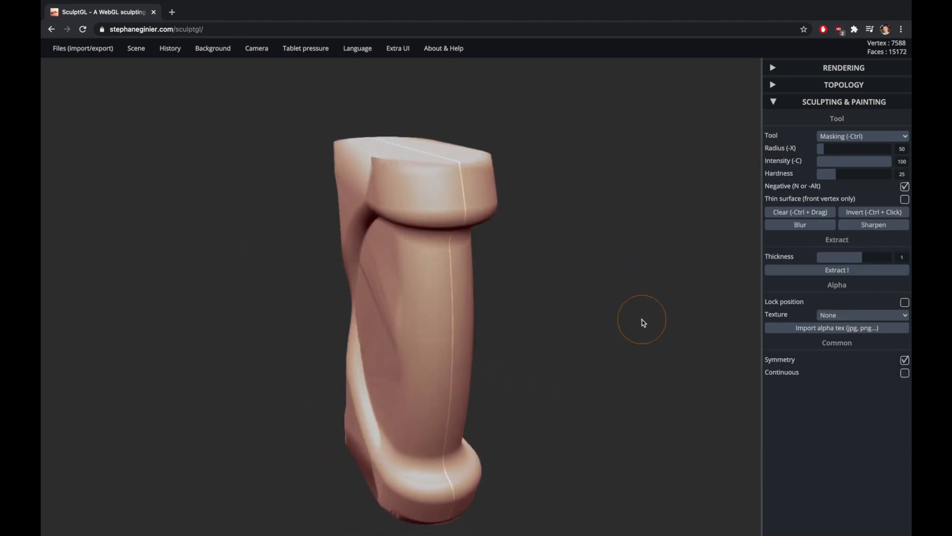
{"action": "left_click", "coordinate": [861, 136]}
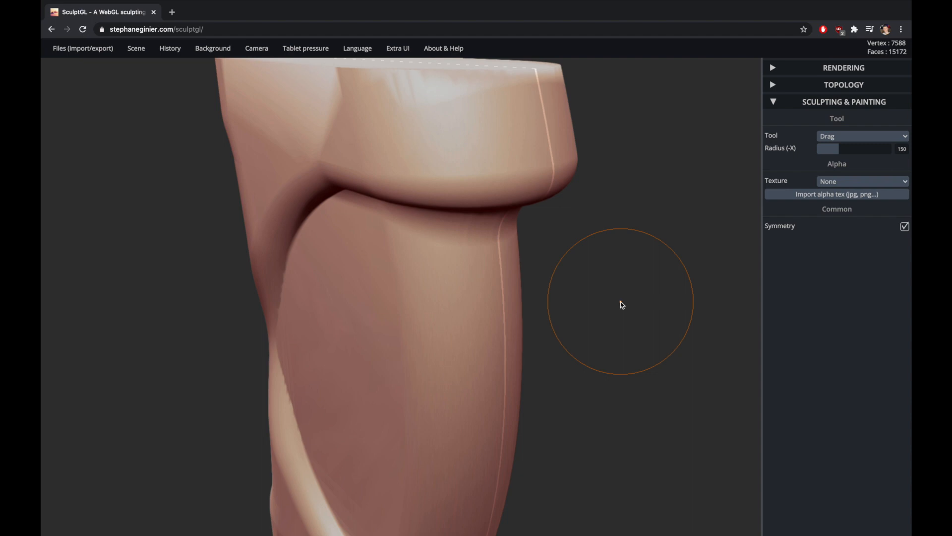
{"action": "left_click_drag", "start_coordinate": [621, 304], "coordinate": [703, 279]}
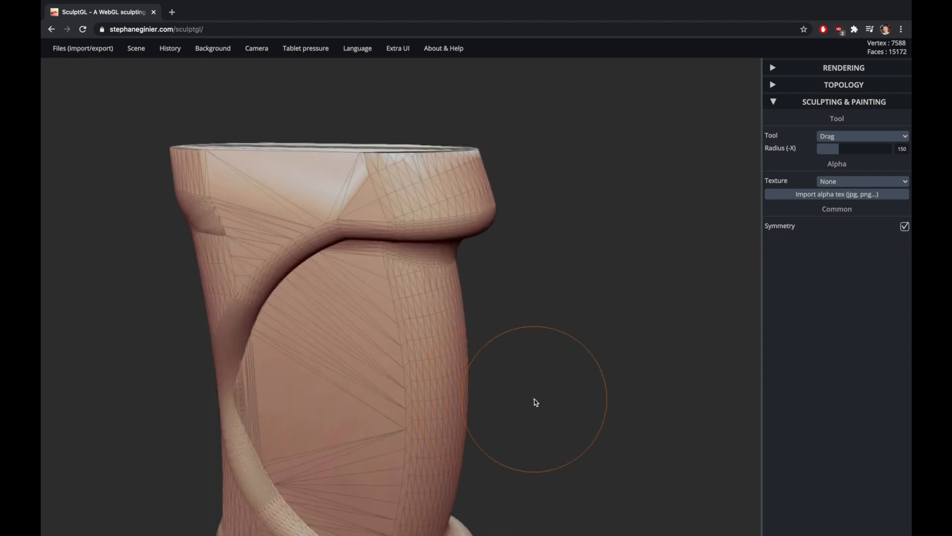
{"action": "left_click_drag", "start_coordinate": [536, 402], "coordinate": [611, 362]}
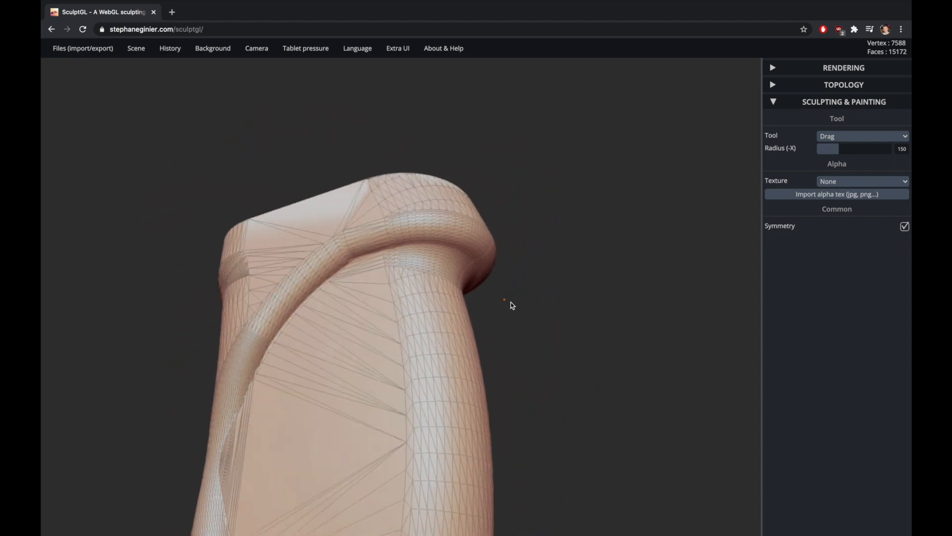
{"action": "left_click_drag", "start_coordinate": [512, 306], "coordinate": [352, 195]}
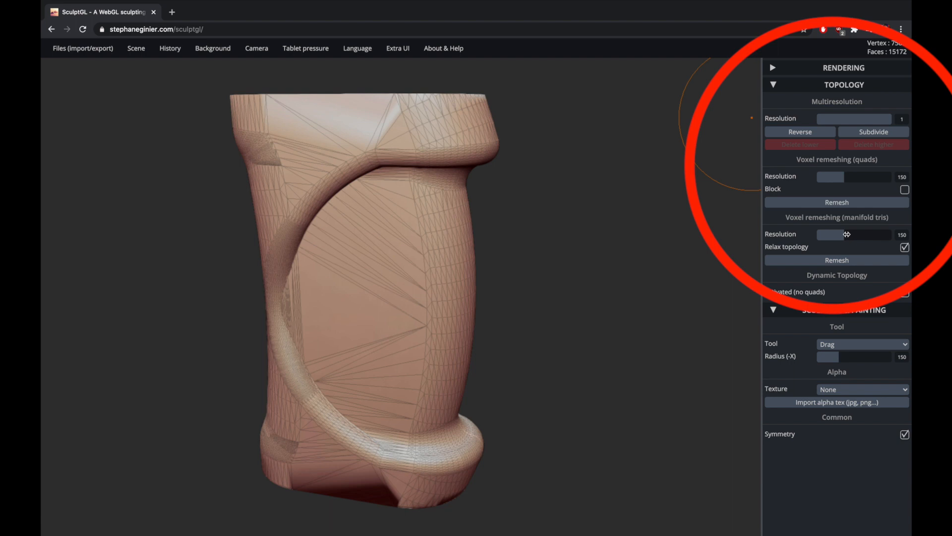
Try voxel remeshing at low and very high resolutions, undoing each
{"action": "left_click_drag", "start_coordinate": [856, 234], "coordinate": [820, 234]}
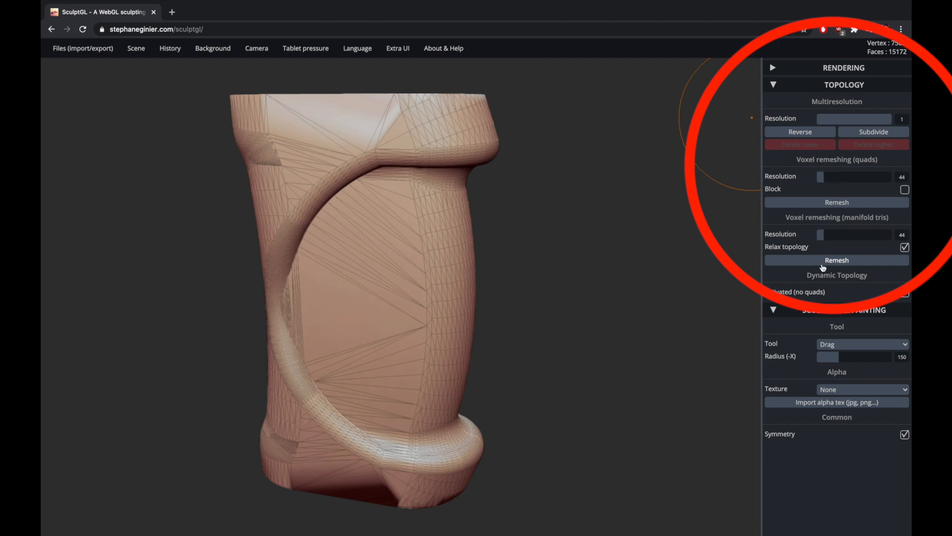
{"action": "left_click", "coordinate": [836, 260]}
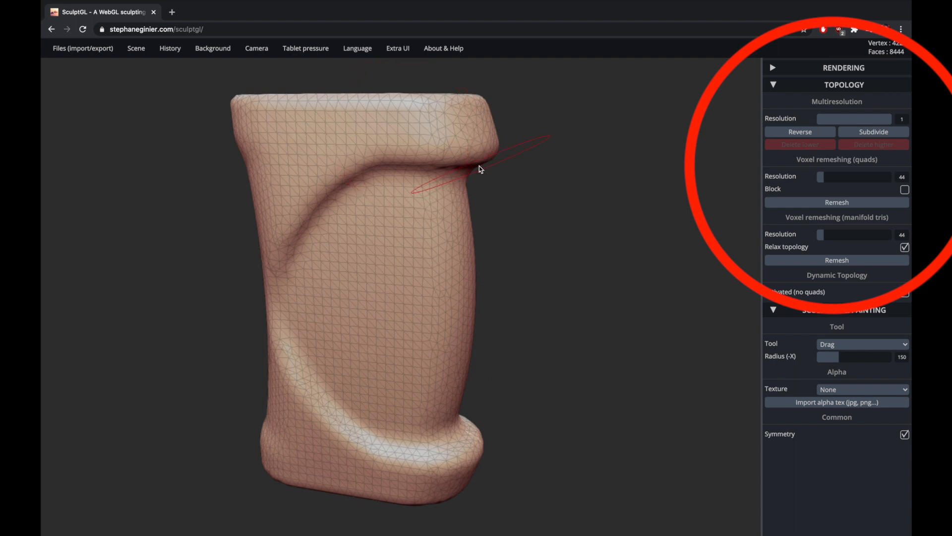
{"action": "left_click", "coordinate": [836, 260]}
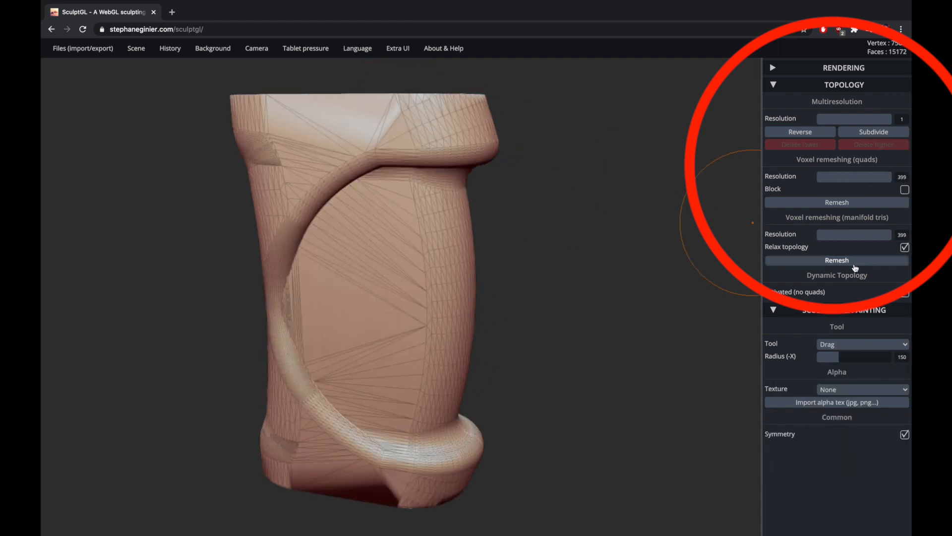
{"action": "left_click", "coordinate": [836, 260]}
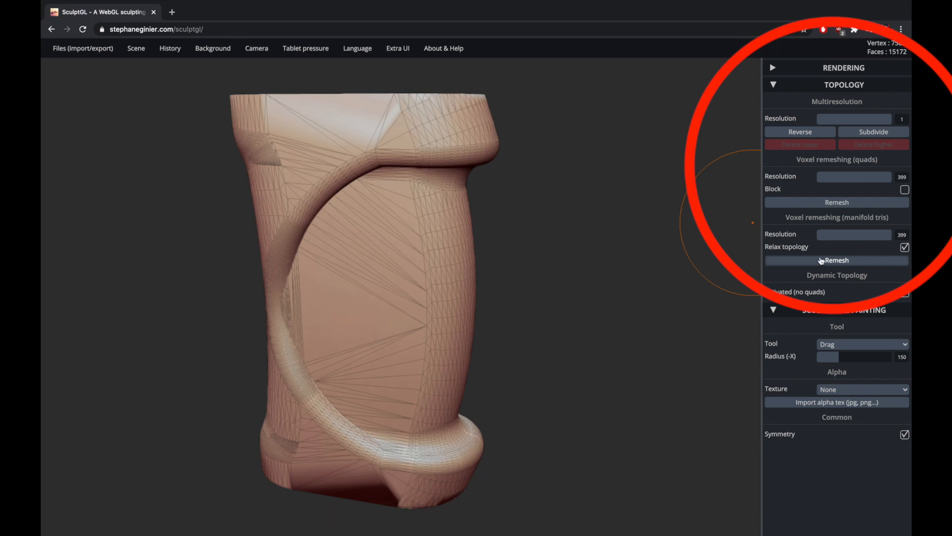
{"action": "mouse_move", "coordinate": [578, 241]}
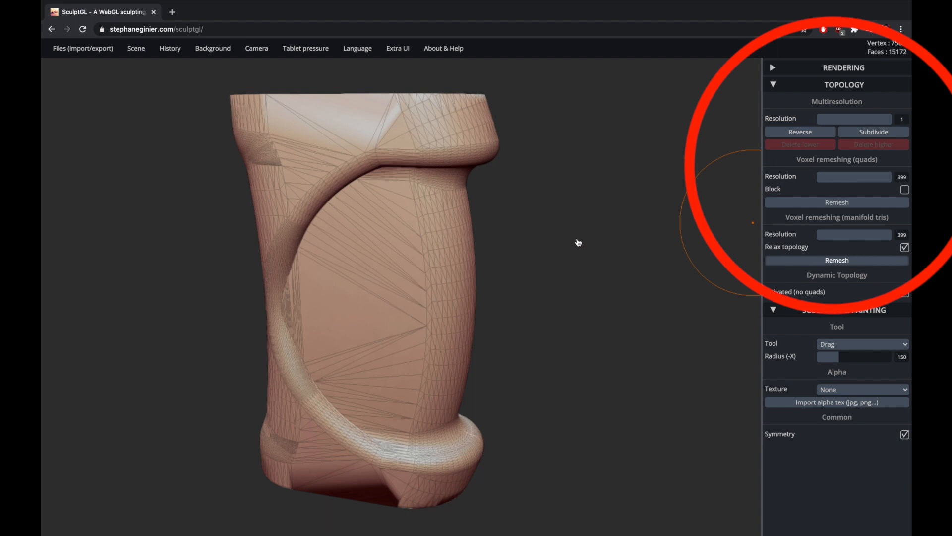
{"action": "left_click", "coordinate": [836, 260]}
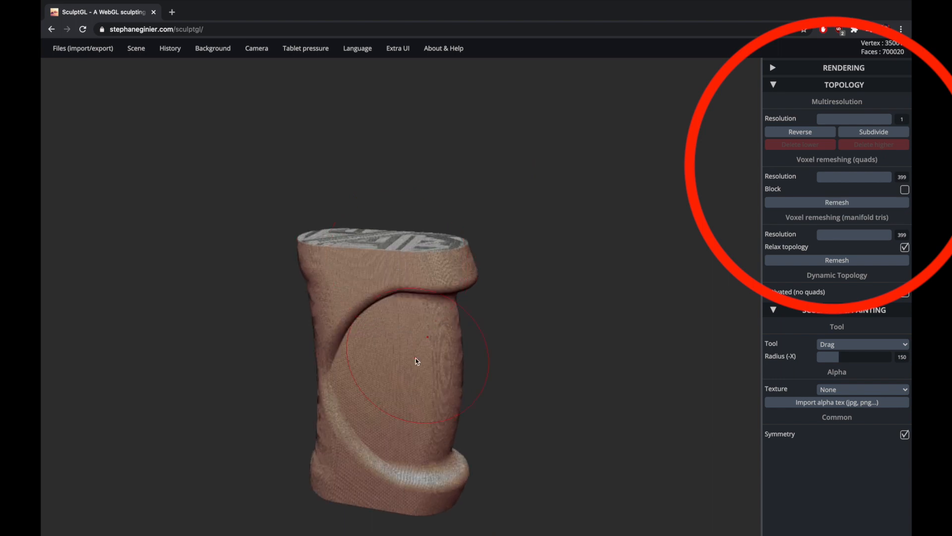
{"action": "left_click", "coordinate": [860, 343]}
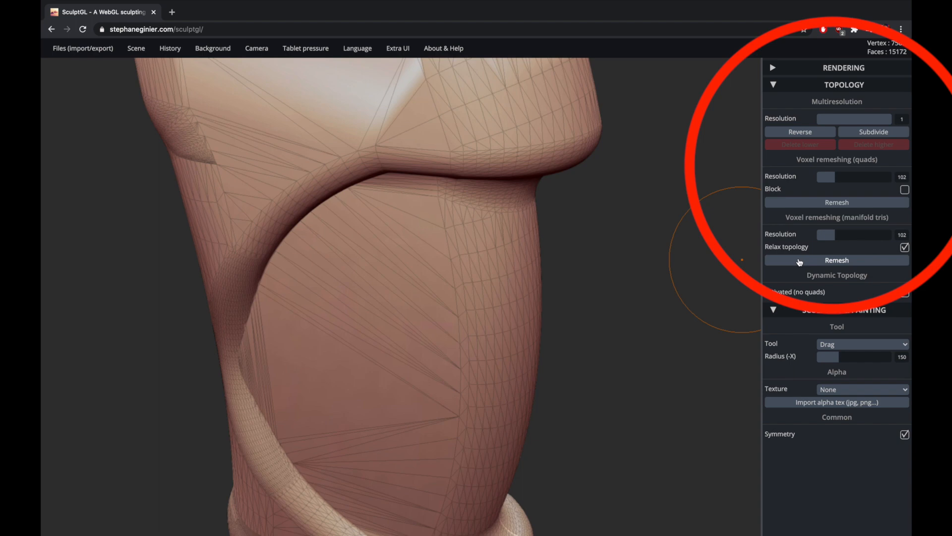
Try a medium remesh, undo it, then remesh at resolution 82
{"action": "left_click", "coordinate": [837, 260]}
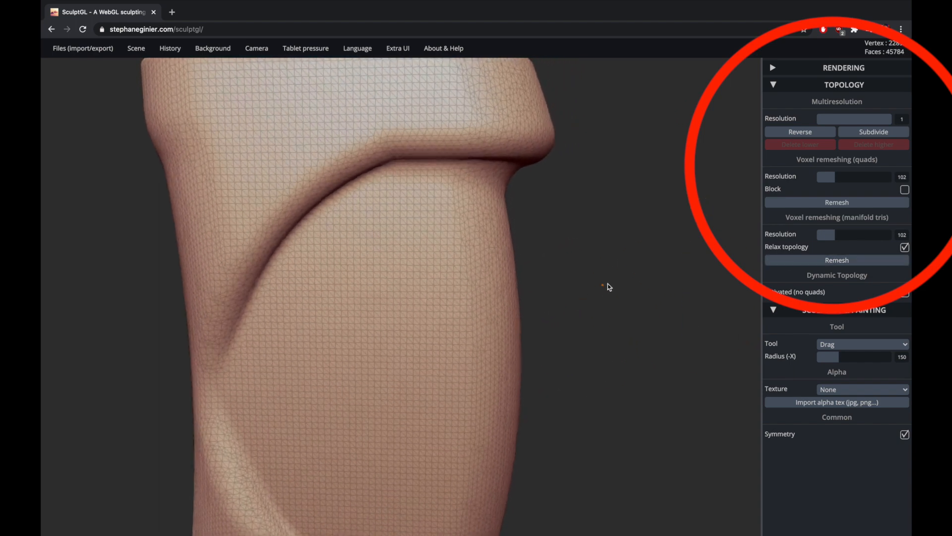
{"action": "left_click_drag", "start_coordinate": [609, 287], "coordinate": [546, 293]}
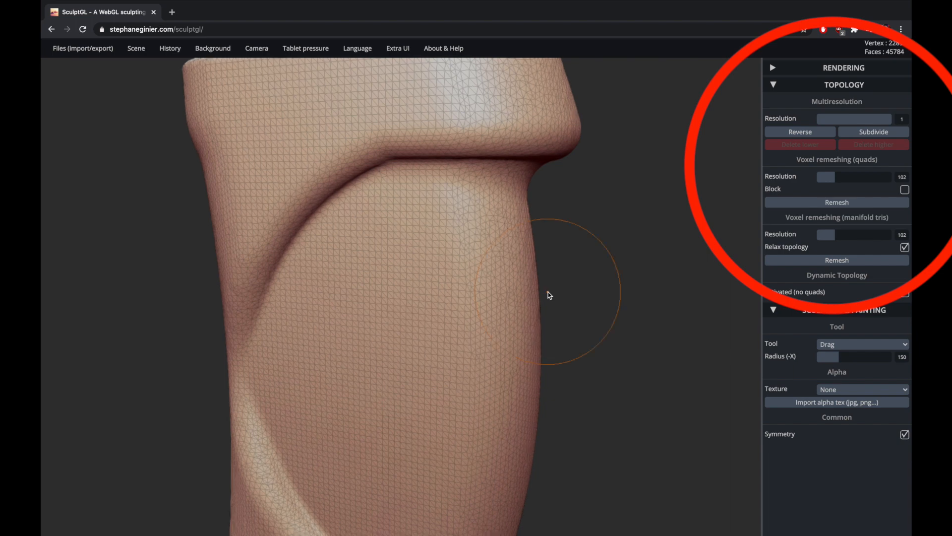
{"action": "left_click", "coordinate": [836, 260]}
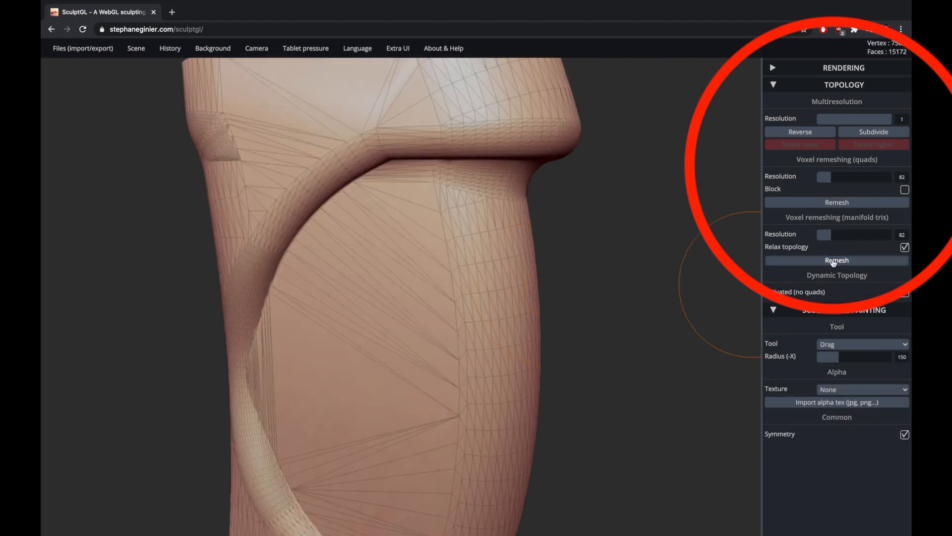
{"action": "left_click", "coordinate": [836, 260]}
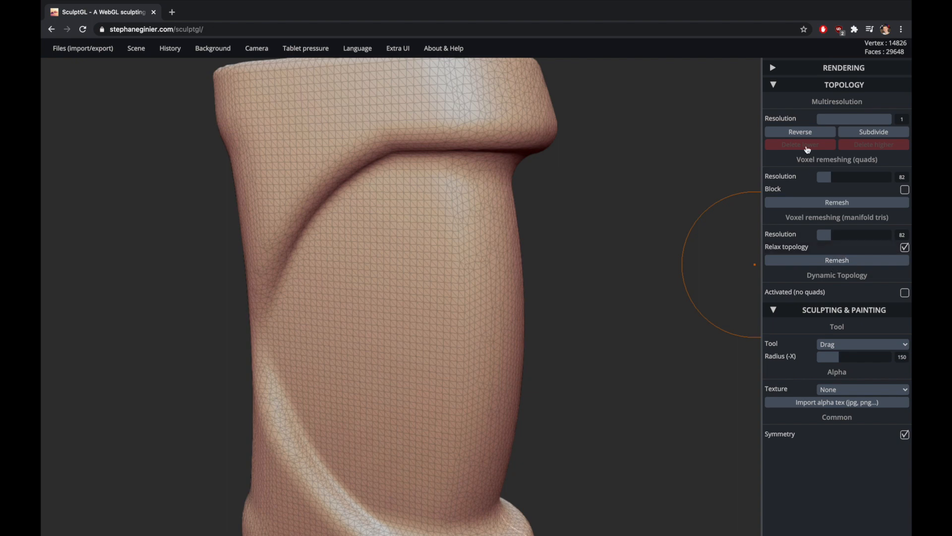
Collapse Topology and switch the tool to Masking
{"action": "left_click", "coordinate": [773, 84]}
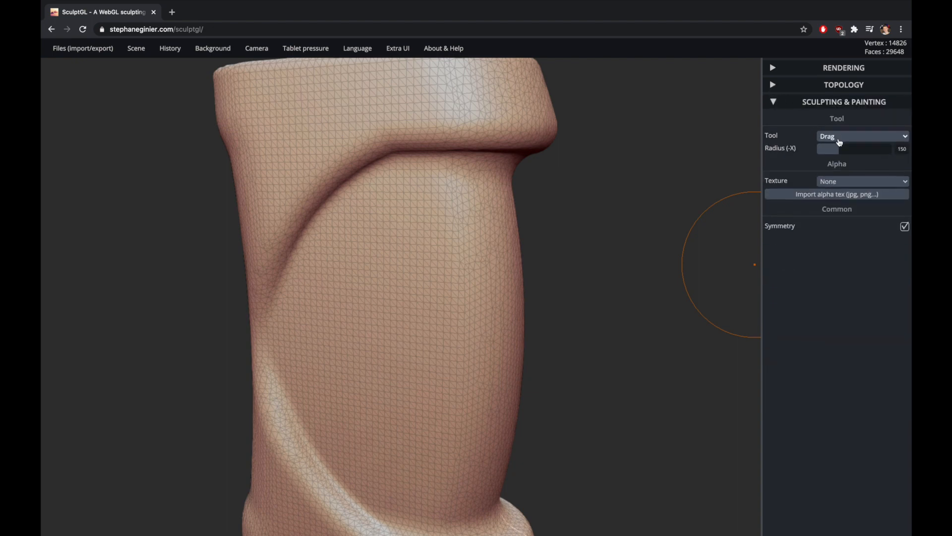
{"action": "left_click", "coordinate": [862, 136]}
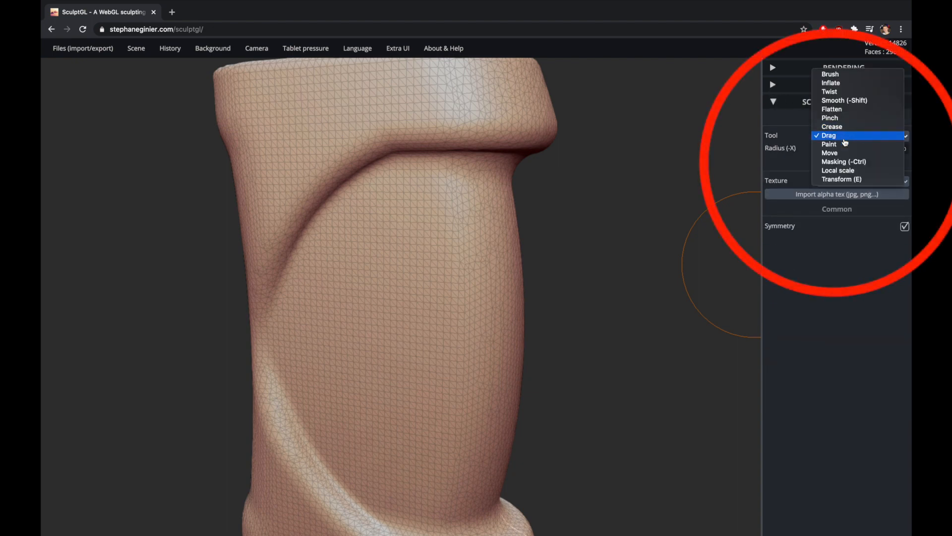
{"action": "left_click", "coordinate": [844, 160]}
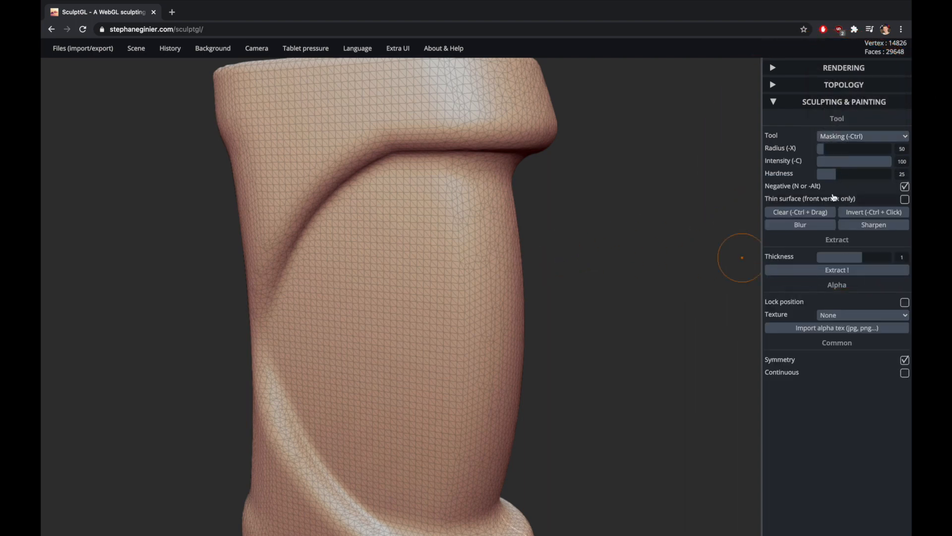
Enlarge the masking brush radius and raise its hardness
{"action": "left_click_drag", "start_coordinate": [826, 148], "coordinate": [856, 148]}
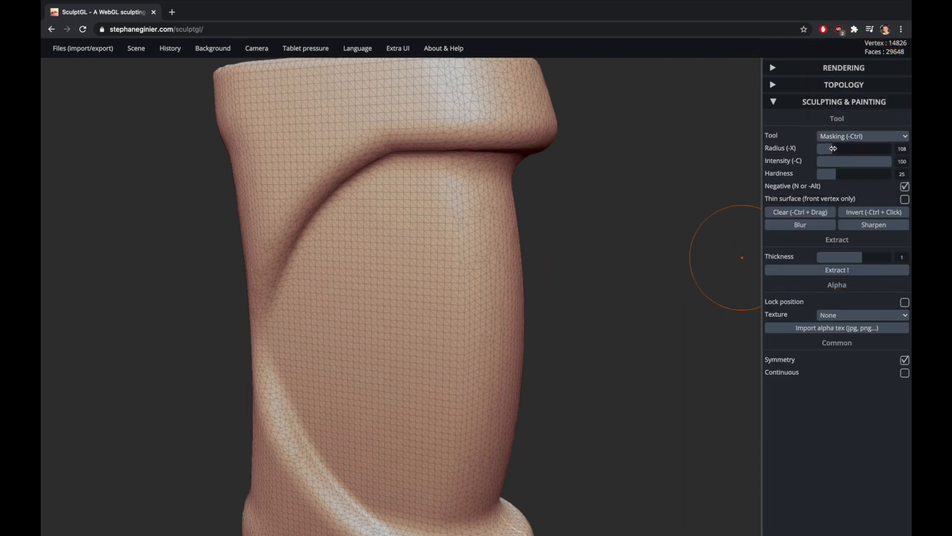
{"action": "left_click_drag", "start_coordinate": [835, 148], "coordinate": [859, 148]}
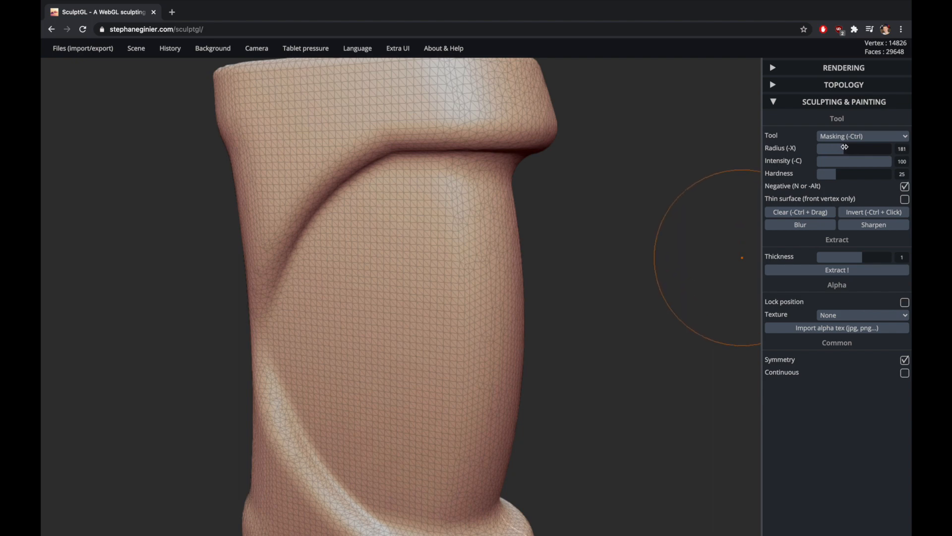
{"action": "left_click_drag", "start_coordinate": [826, 173], "coordinate": [887, 173]}
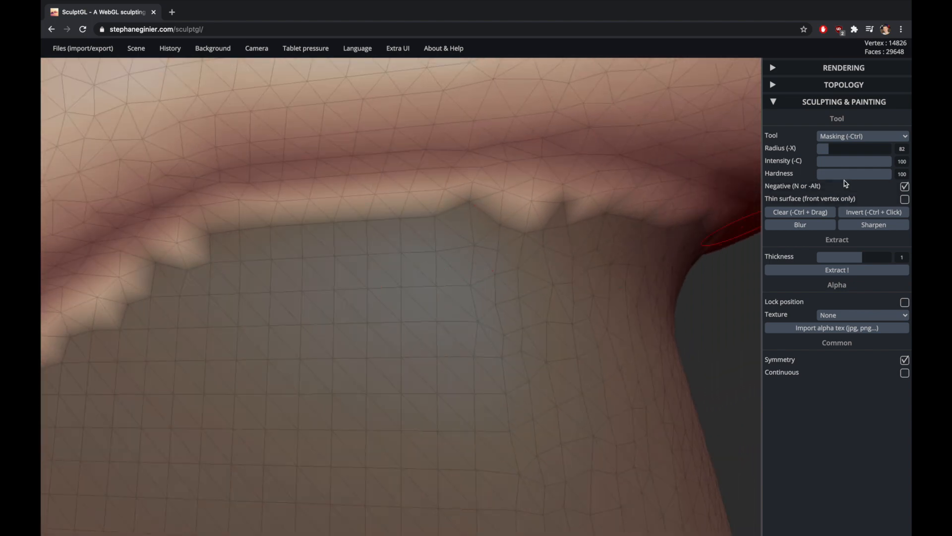
Paint mask over the entire recessed panel, including its upper and lower edges
{"action": "left_click_drag", "start_coordinate": [884, 174], "coordinate": [843, 173]}
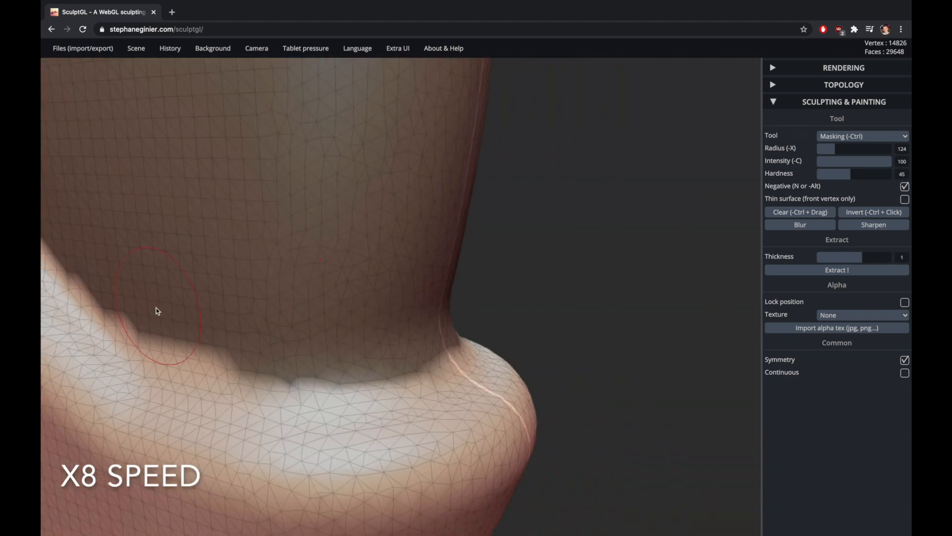
{"action": "left_click_drag", "start_coordinate": [157, 311], "coordinate": [348, 292]}
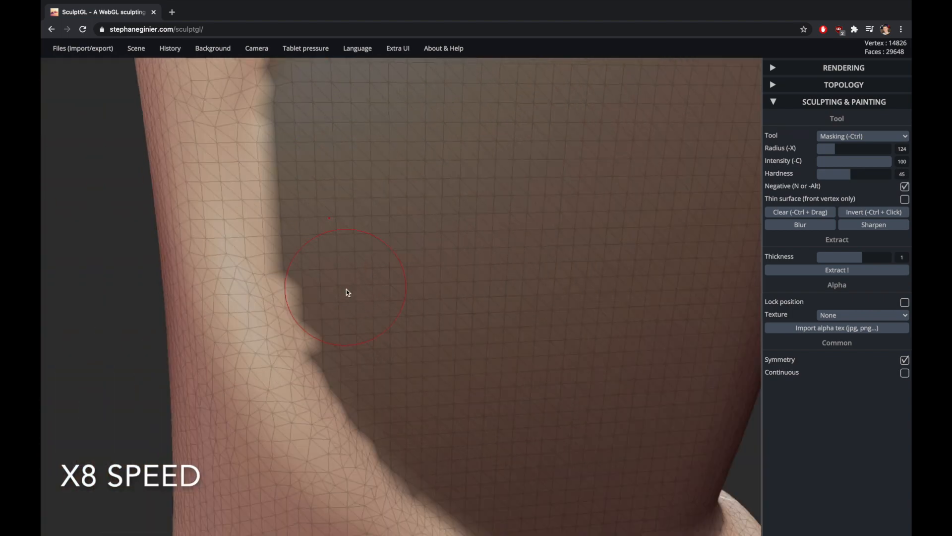
{"action": "left_click_drag", "start_coordinate": [346, 292], "coordinate": [605, 308]}
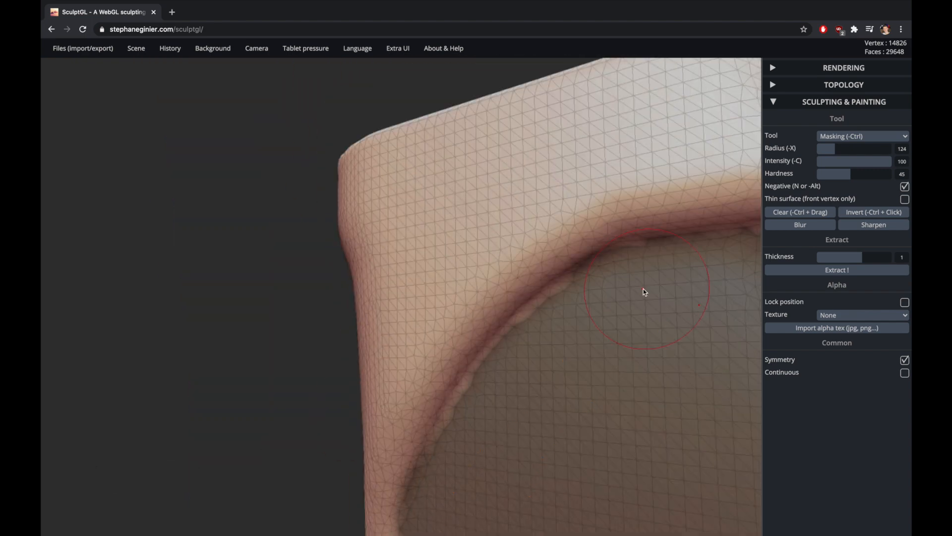
{"action": "left_click_drag", "start_coordinate": [645, 292], "coordinate": [535, 452]}
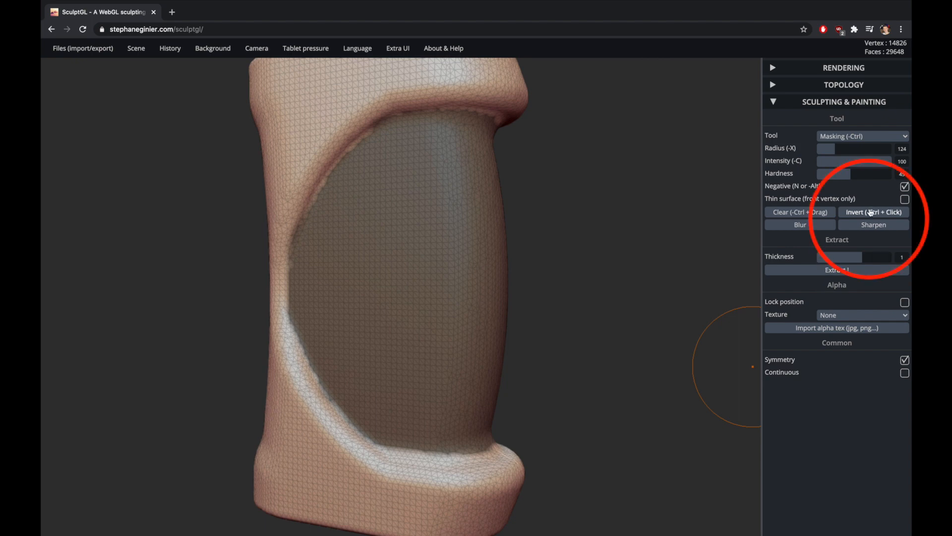
Invert the mask and change the tool to Brush, orbiting to the grip's front
{"action": "left_click", "coordinate": [873, 212]}
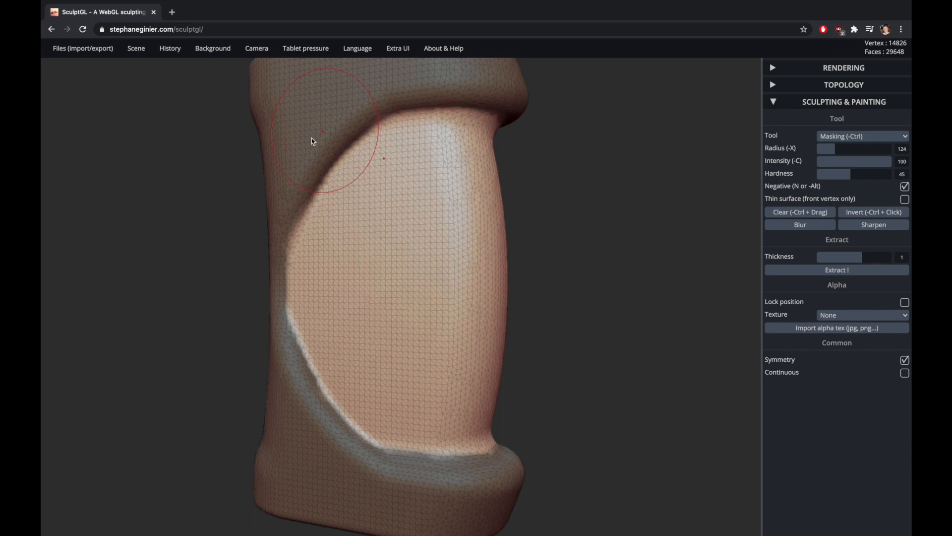
{"action": "mouse_move", "coordinate": [487, 348]}
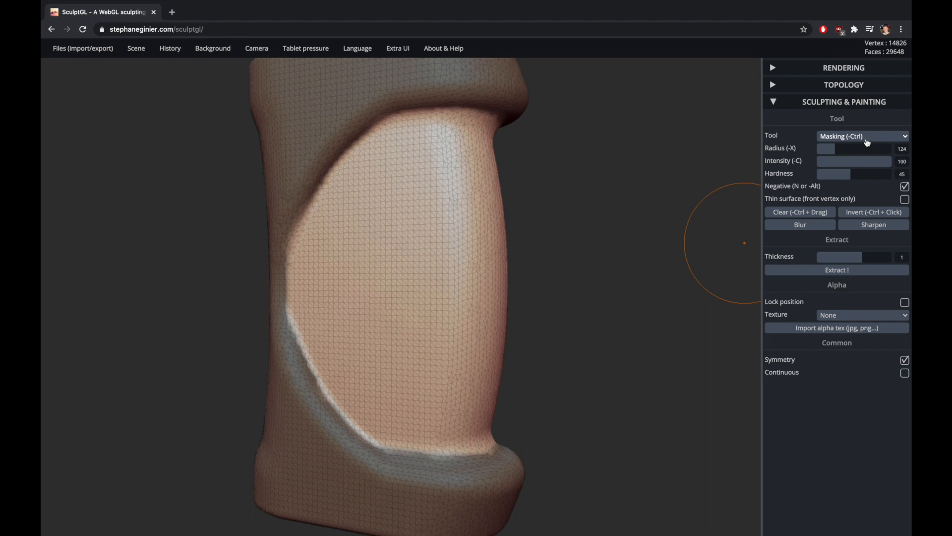
{"action": "left_click", "coordinate": [862, 135]}
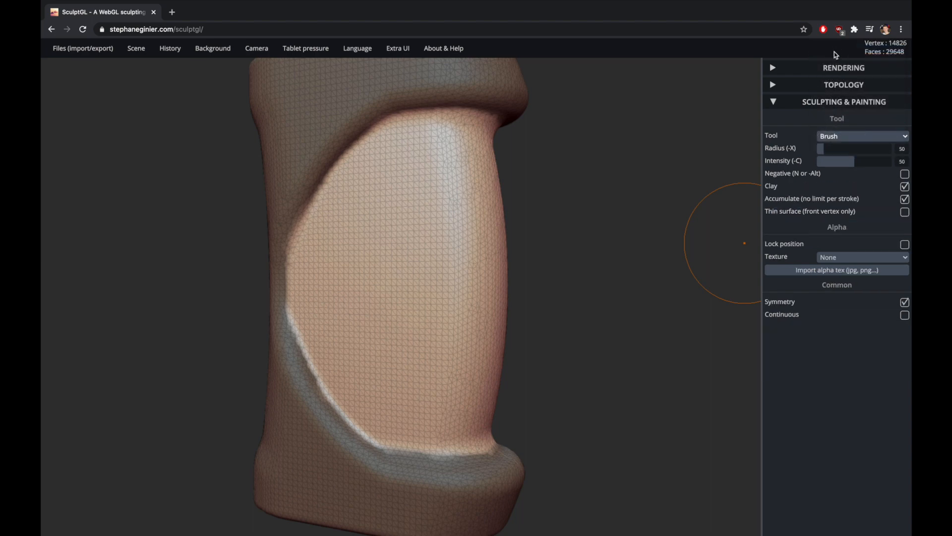
{"action": "mouse_move", "coordinate": [552, 261]}
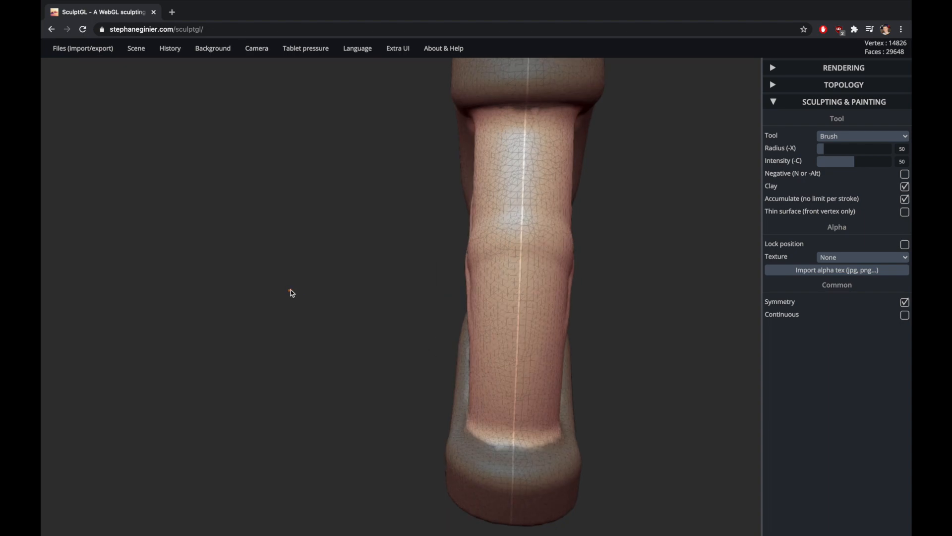
{"action": "left_click_drag", "start_coordinate": [291, 293], "coordinate": [523, 308]}
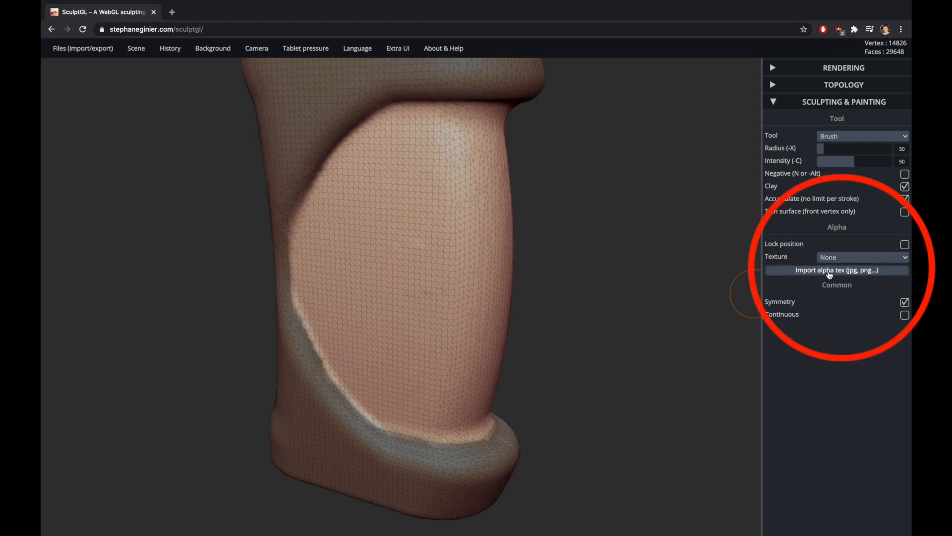
Import Metal Alpha Large.png as the brush's alpha texture
{"action": "left_click", "coordinate": [836, 270]}
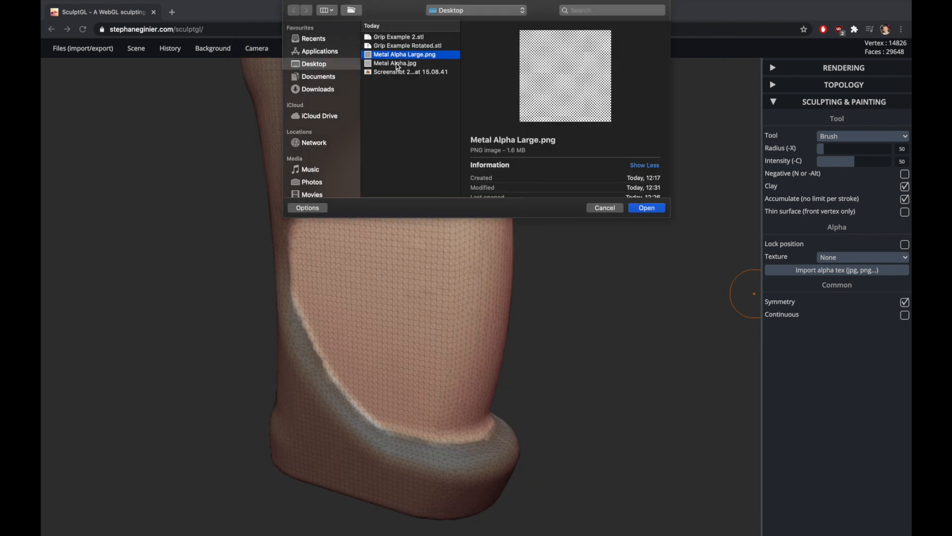
{"action": "left_click", "coordinate": [646, 207]}
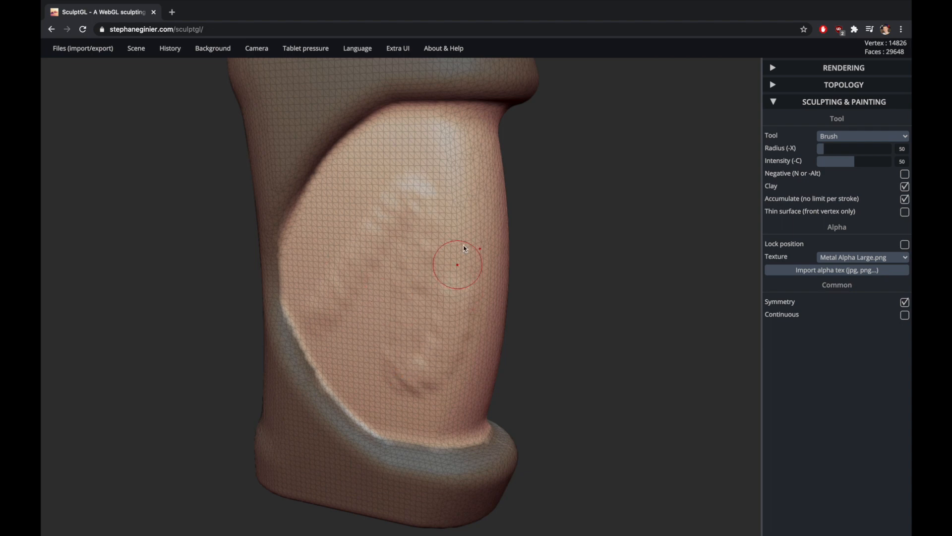
{"action": "mouse_move", "coordinate": [577, 214]}
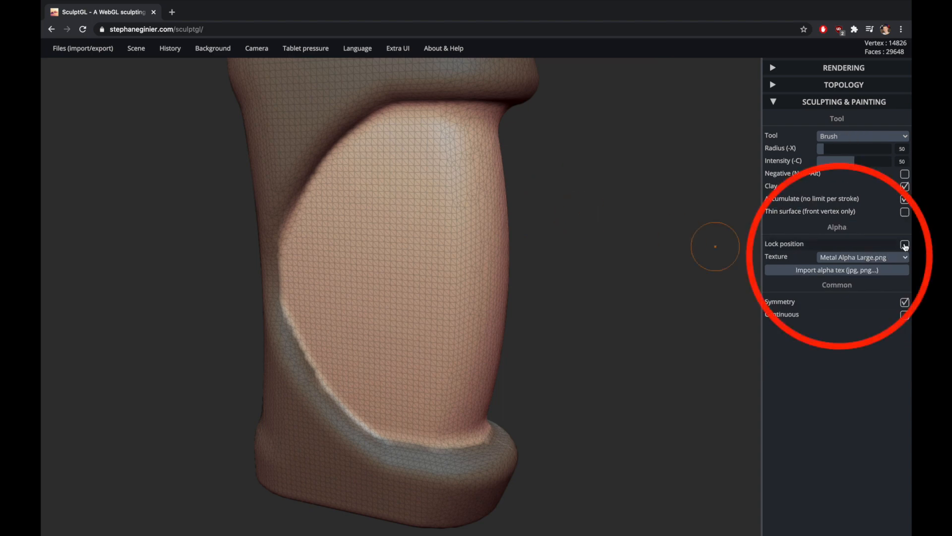
Lock the stamp position, drop intensity to 4 and enlarge radius to 403
{"action": "left_click", "coordinate": [904, 243]}
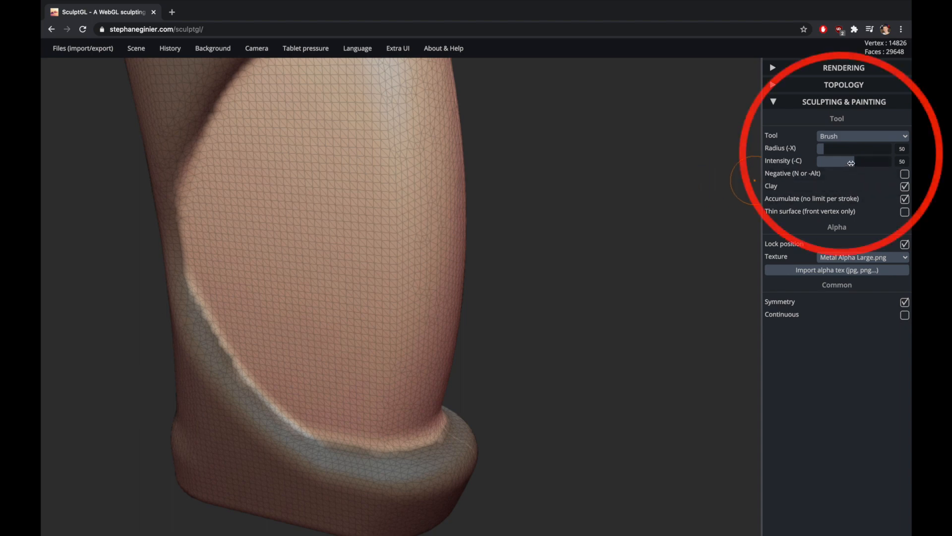
{"action": "left_click_drag", "start_coordinate": [853, 161], "coordinate": [820, 161]}
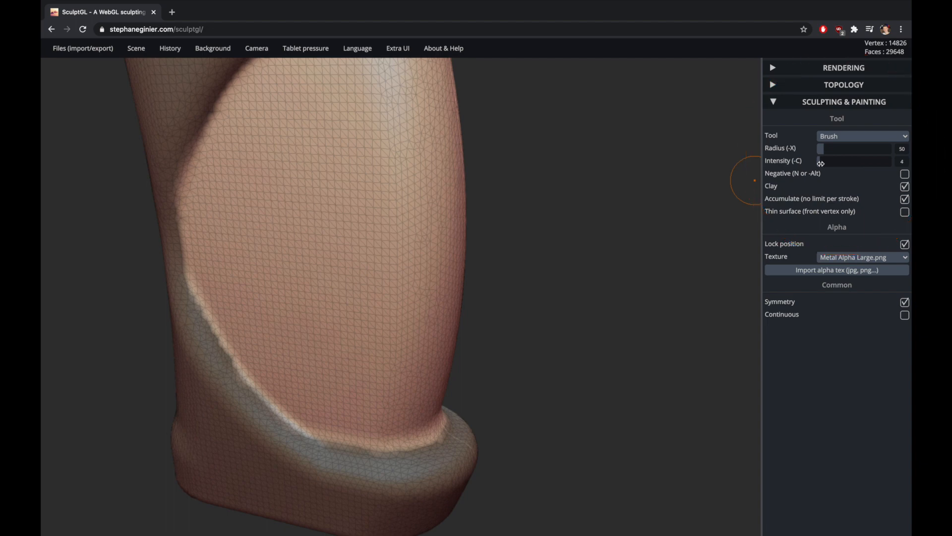
{"action": "mouse_move", "coordinate": [823, 152]}
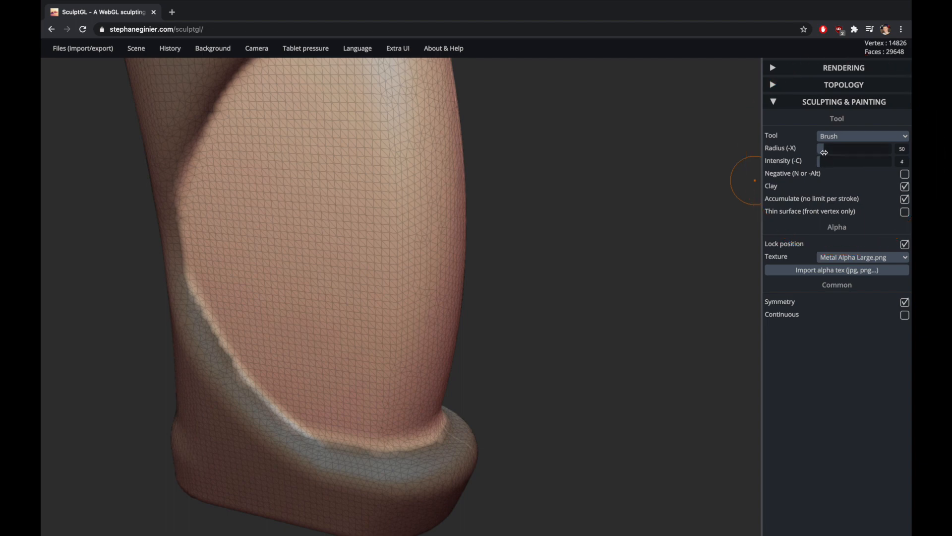
{"action": "left_click_drag", "start_coordinate": [826, 148], "coordinate": [881, 149]}
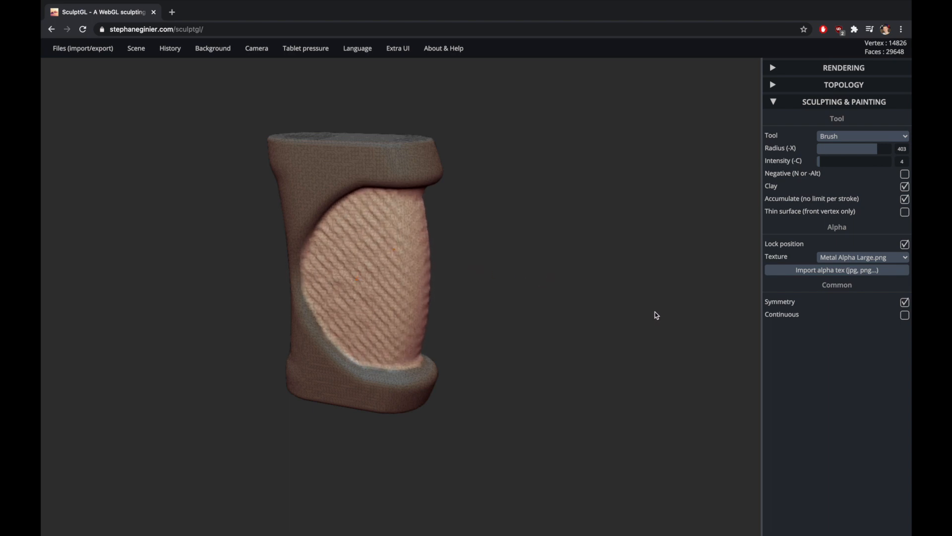
{"action": "left_click", "coordinate": [452, 334]}
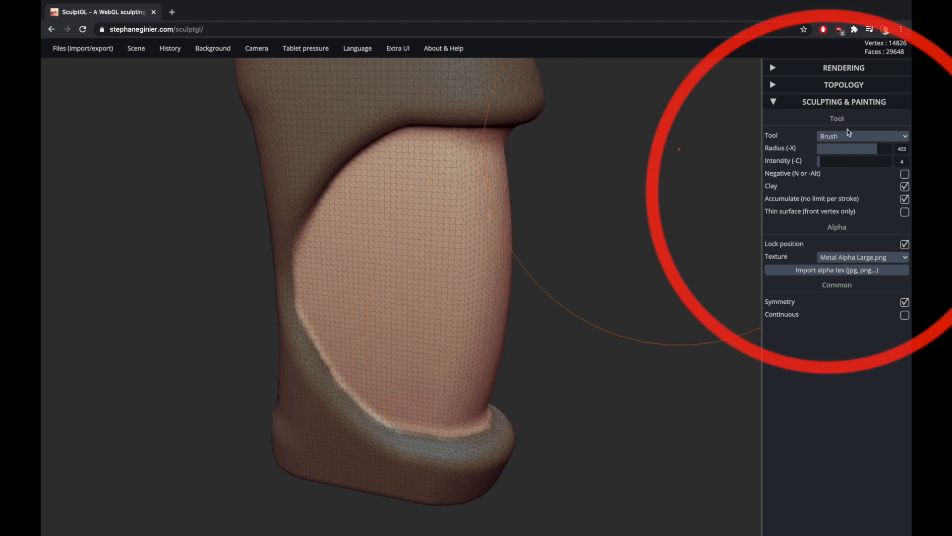
Switch to the Inflate tool at intensity 3 and expand the Topology panel
{"action": "left_click", "coordinate": [862, 135]}
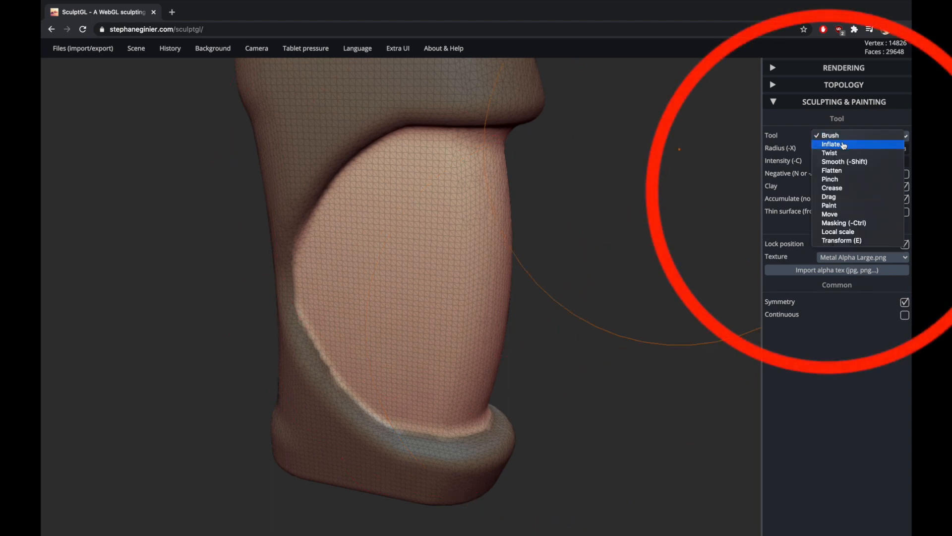
{"action": "left_click", "coordinate": [832, 144]}
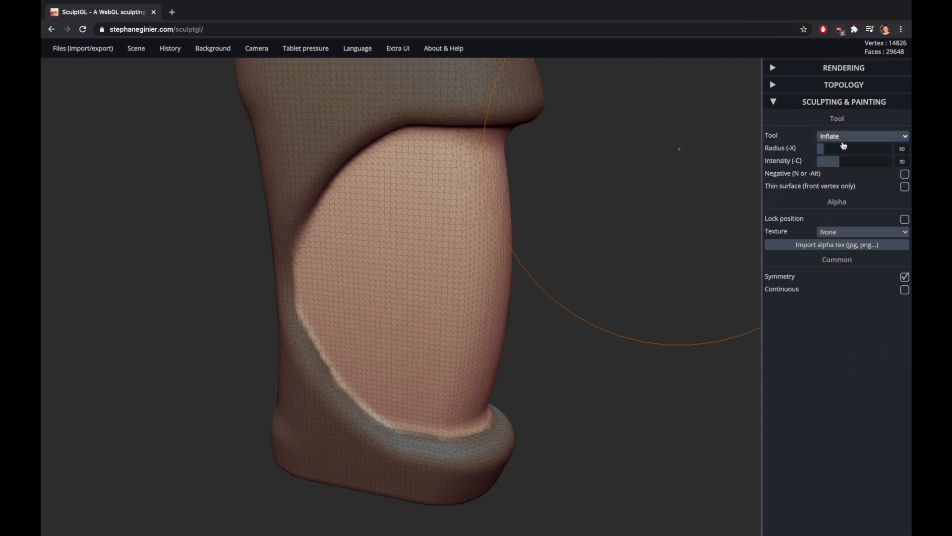
{"action": "mouse_move", "coordinate": [773, 87]}
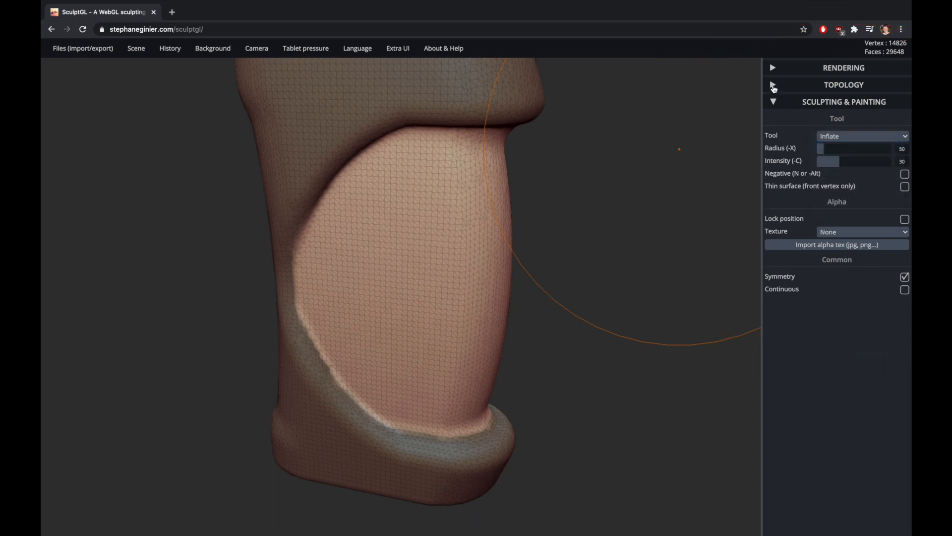
{"action": "left_click_drag", "start_coordinate": [853, 161], "coordinate": [828, 160]}
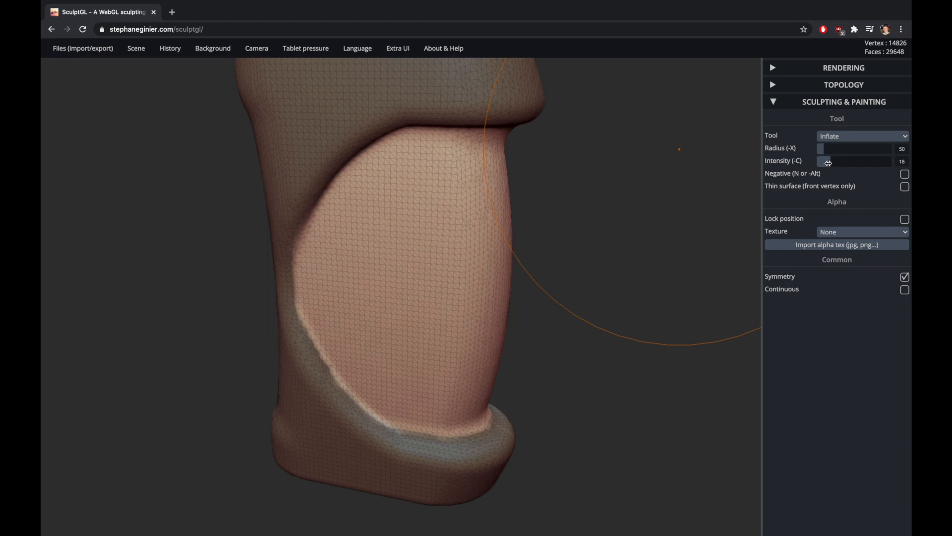
{"action": "left_click_drag", "start_coordinate": [828, 161], "coordinate": [823, 162]}
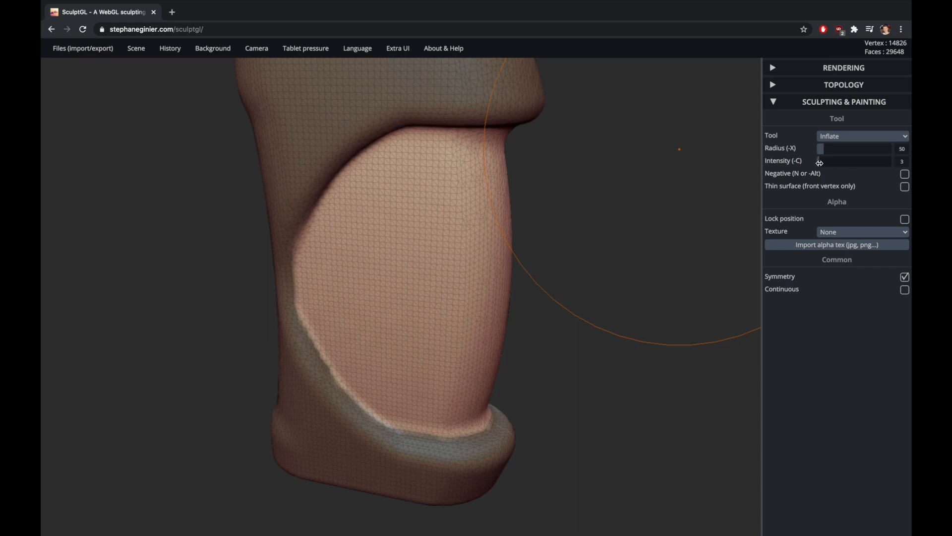
{"action": "left_click", "coordinate": [773, 85]}
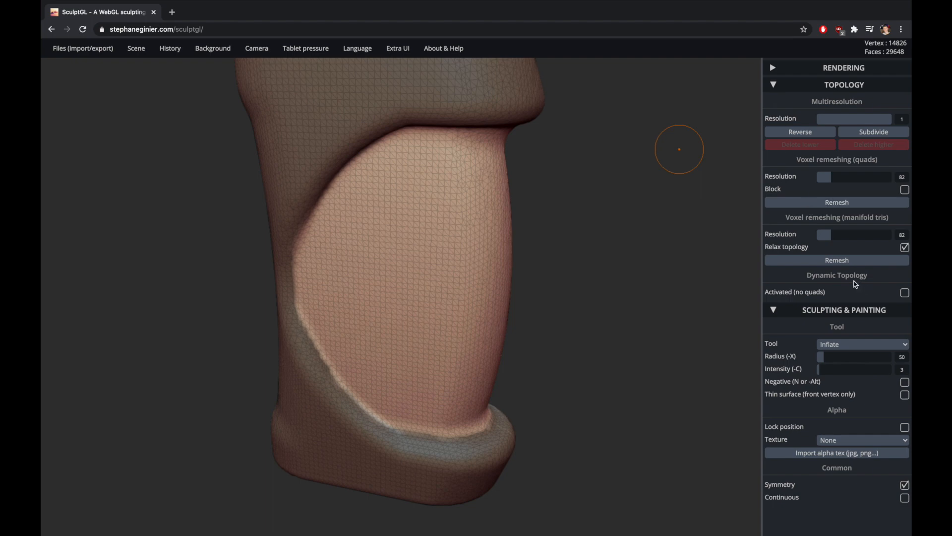
{"action": "mouse_move", "coordinate": [899, 304]}
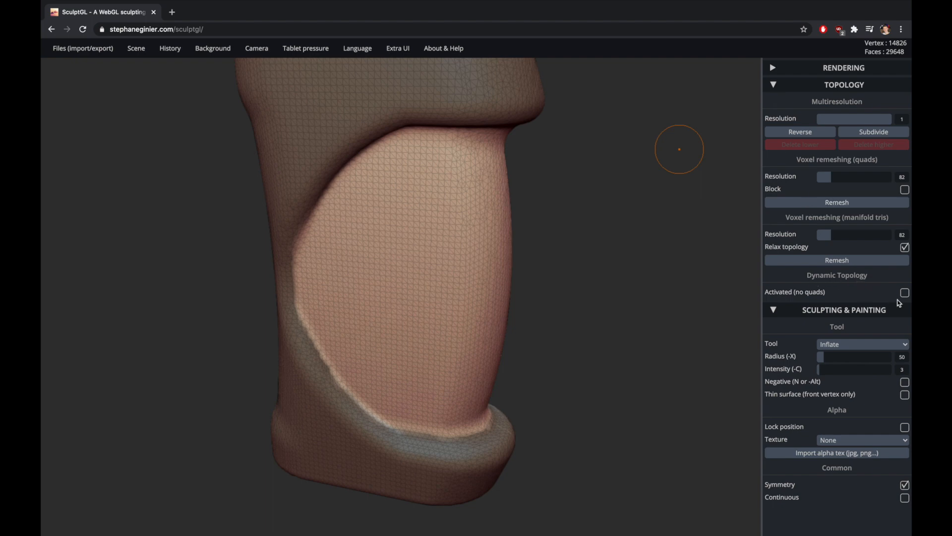
Activate dynamic topology with higher resolution, radius 89 and intensity 1
{"action": "left_click", "coordinate": [904, 292]}
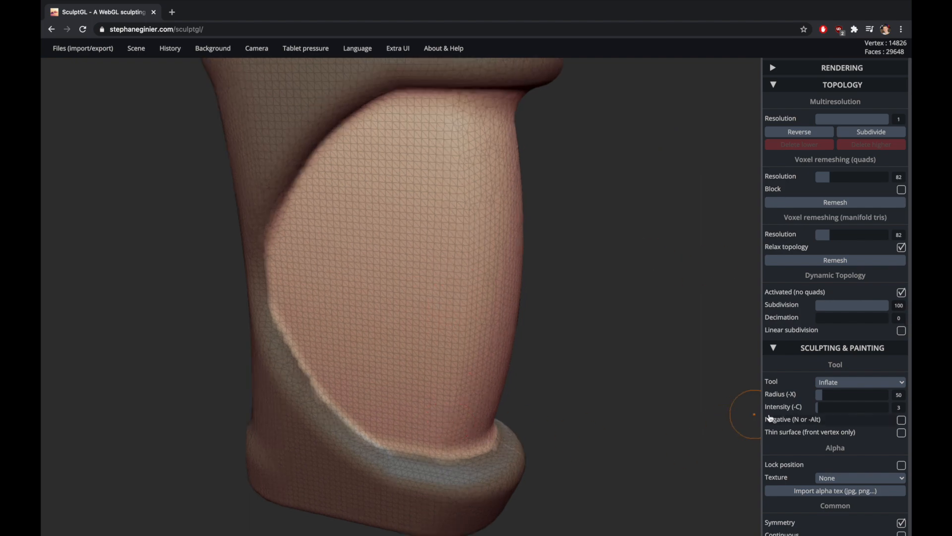
{"action": "left_click_drag", "start_coordinate": [824, 395], "coordinate": [843, 394]}
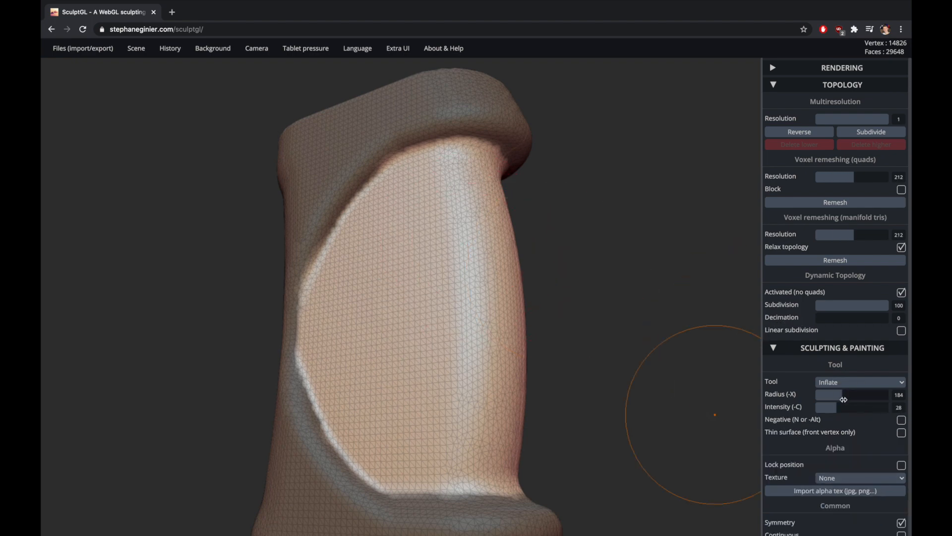
{"action": "left_click_drag", "start_coordinate": [835, 407], "coordinate": [826, 407]}
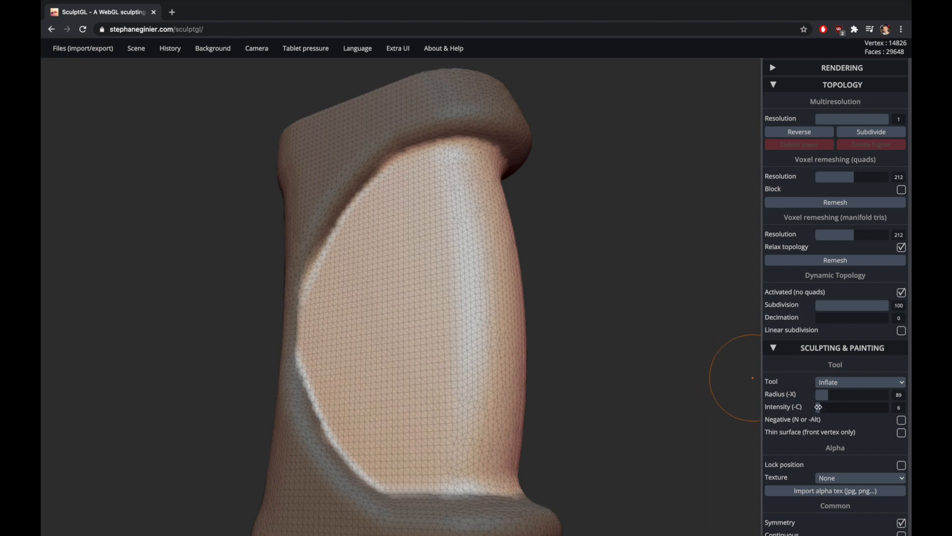
{"action": "left_click_drag", "start_coordinate": [868, 407], "coordinate": [825, 406]}
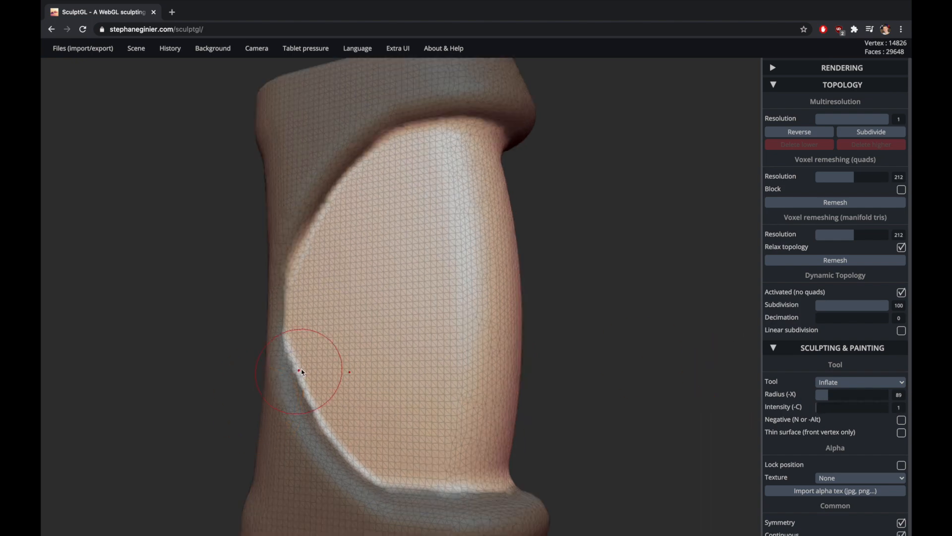
Paint gentle inflate strokes on the grip face to refine it, then collapse Topology
{"action": "left_click_drag", "start_coordinate": [297, 372], "coordinate": [298, 371]}
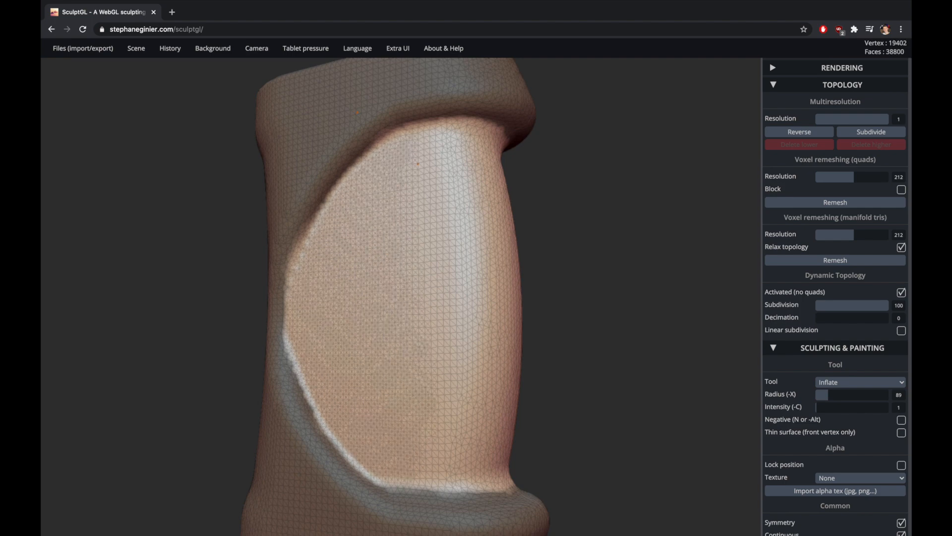
{"action": "left_click", "coordinate": [510, 284]}
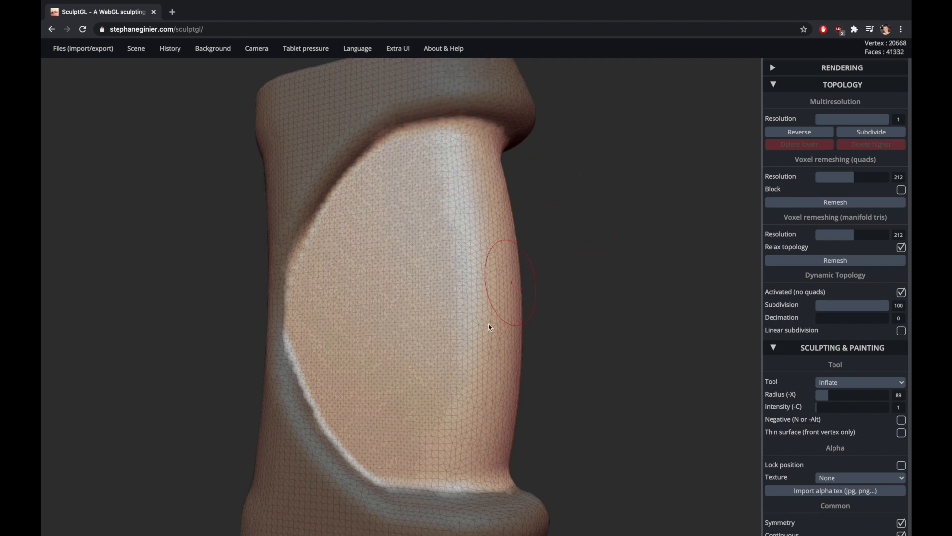
{"action": "left_click", "coordinate": [510, 282]}
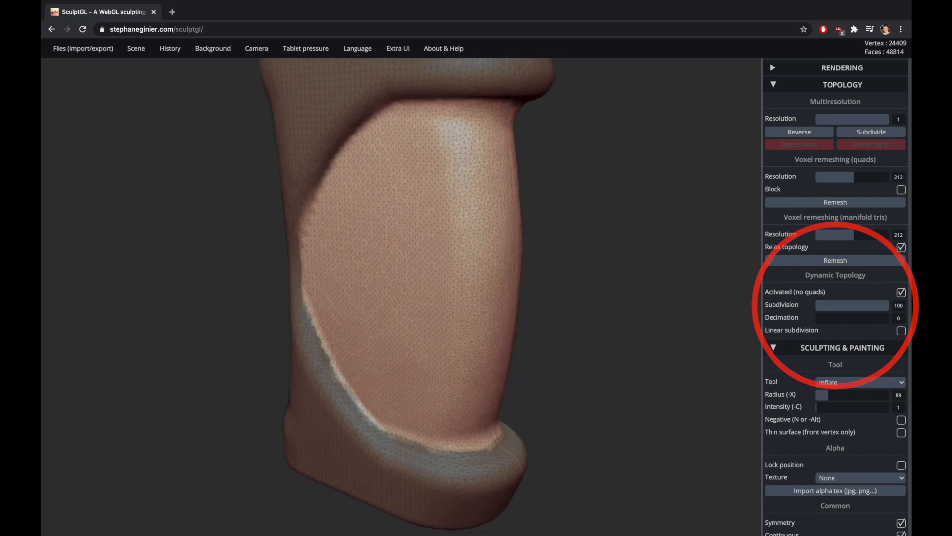
{"action": "left_click", "coordinate": [834, 203]}
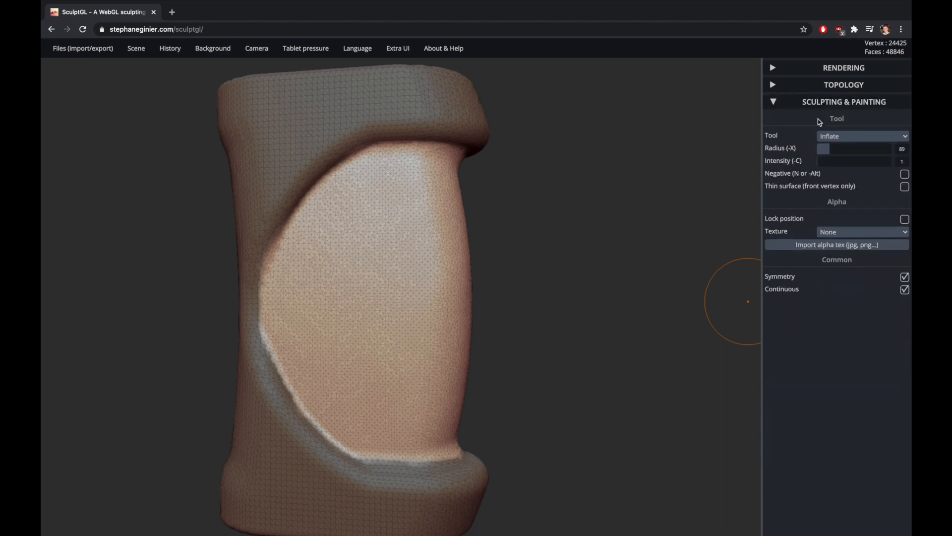
Switch the sculpting tool back to Brush from the tool list
{"action": "left_click", "coordinate": [863, 136]}
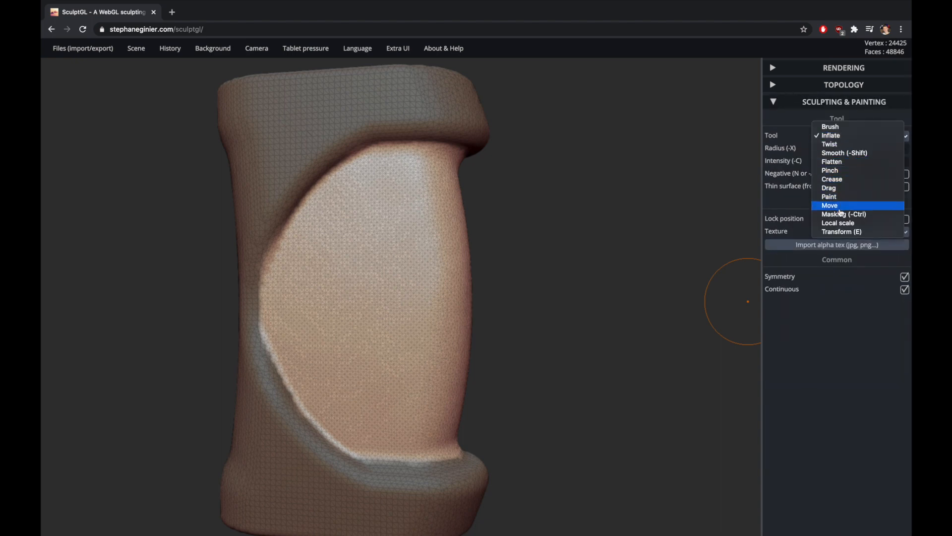
{"action": "left_click", "coordinate": [830, 127]}
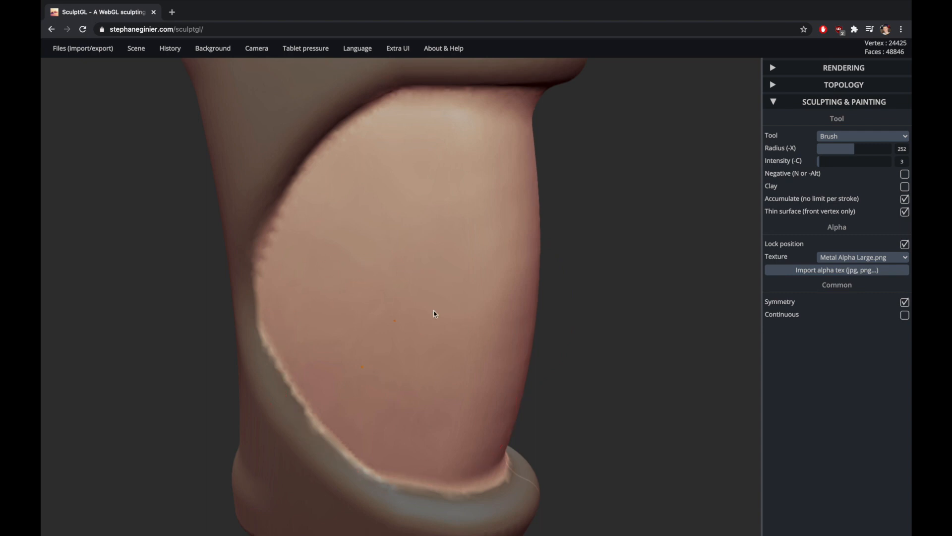
Make trial lattice stamps on the grip face, undoing them
{"action": "left_click", "coordinate": [862, 136]}
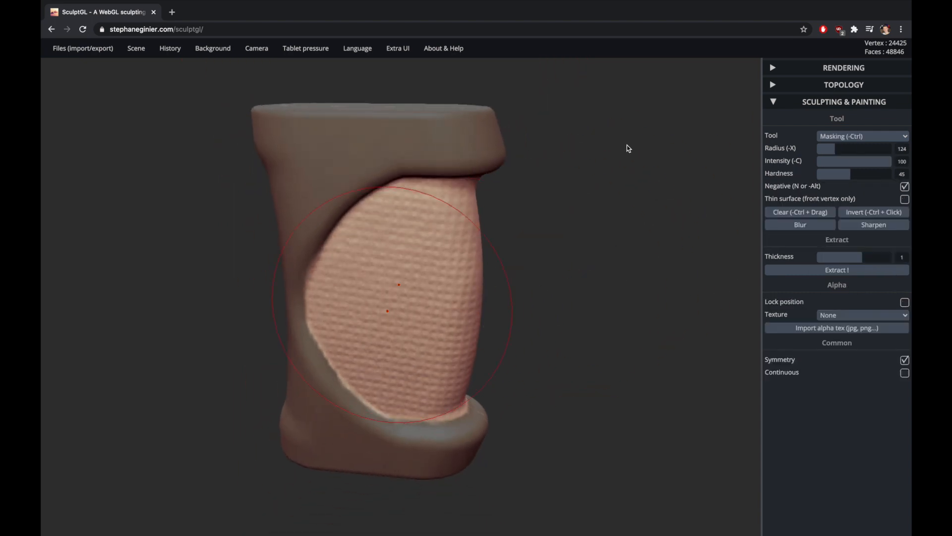
{"action": "left_click", "coordinate": [863, 135]}
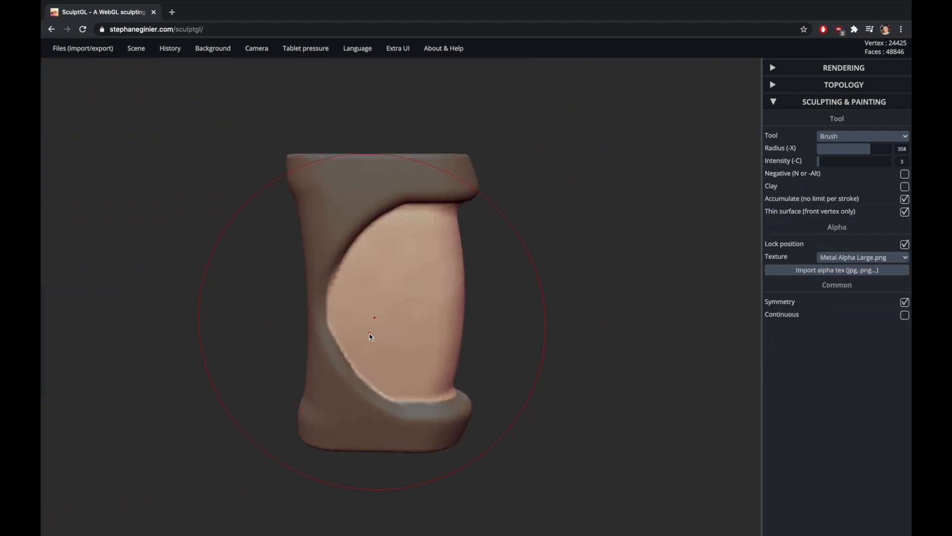
{"action": "left_click_drag", "start_coordinate": [375, 317], "coordinate": [371, 333]}
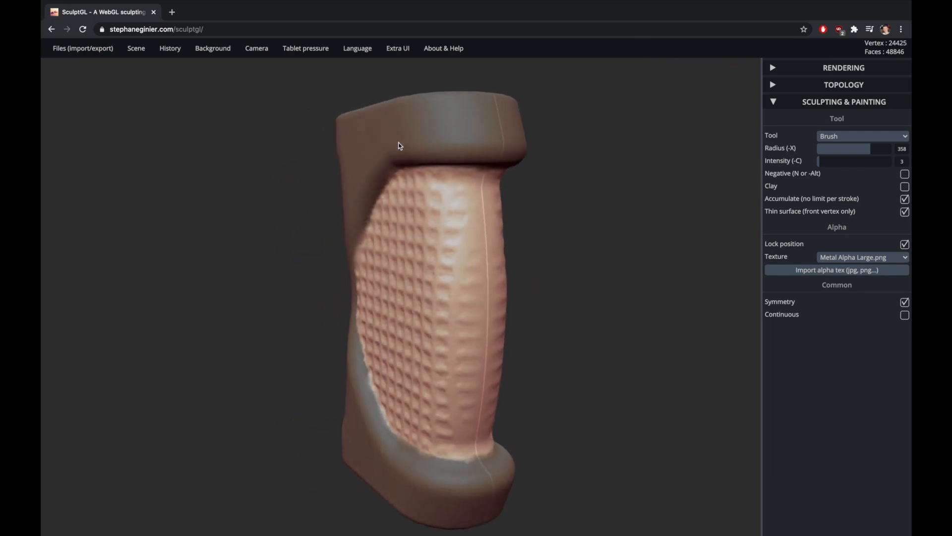
{"action": "left_click", "coordinate": [863, 135]}
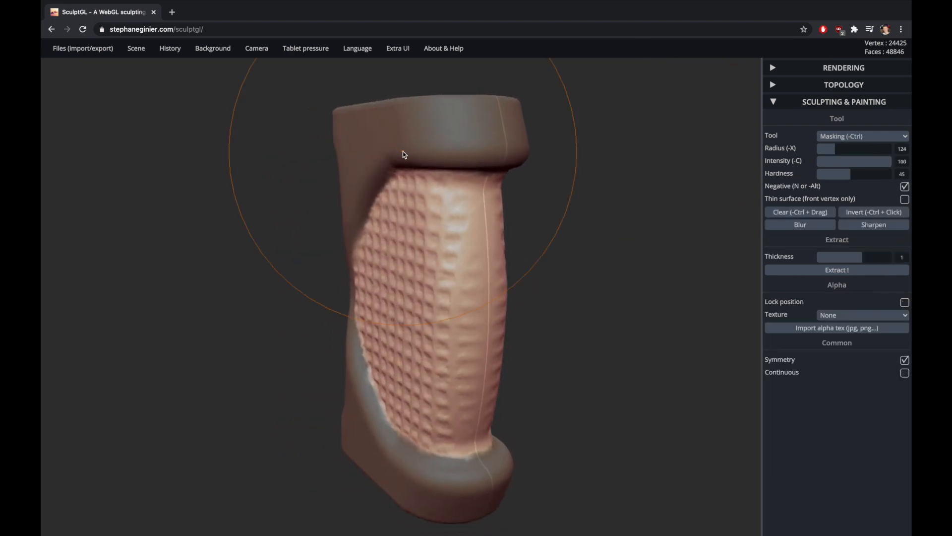
{"action": "left_click", "coordinate": [862, 135]}
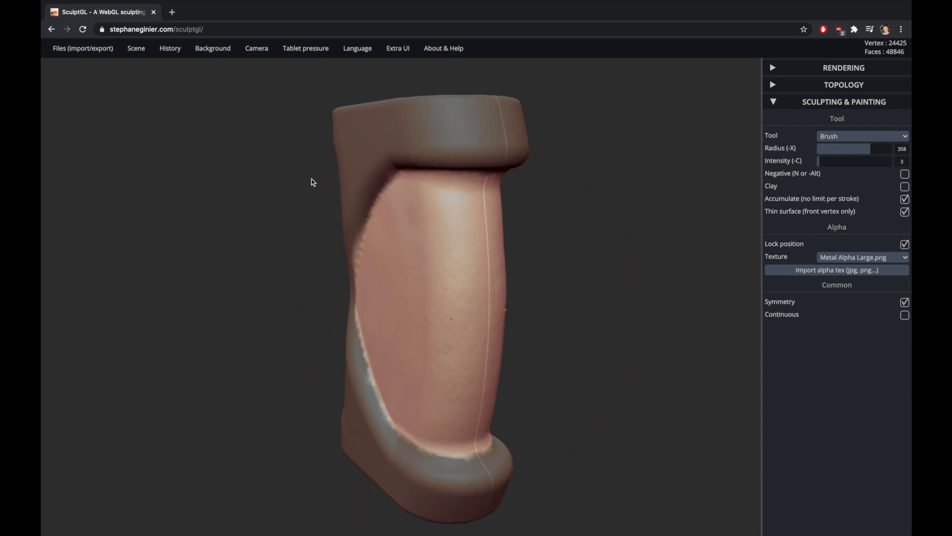
{"action": "left_click", "coordinate": [213, 48]}
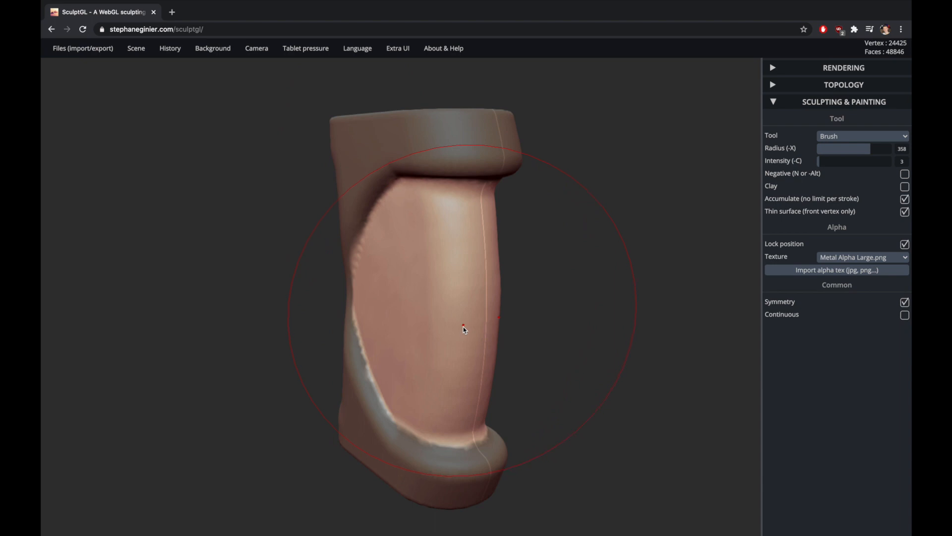
Imprint the lattice texture across the recessed face and export the grip as STL
{"action": "left_click_drag", "start_coordinate": [463, 328], "coordinate": [463, 328]}
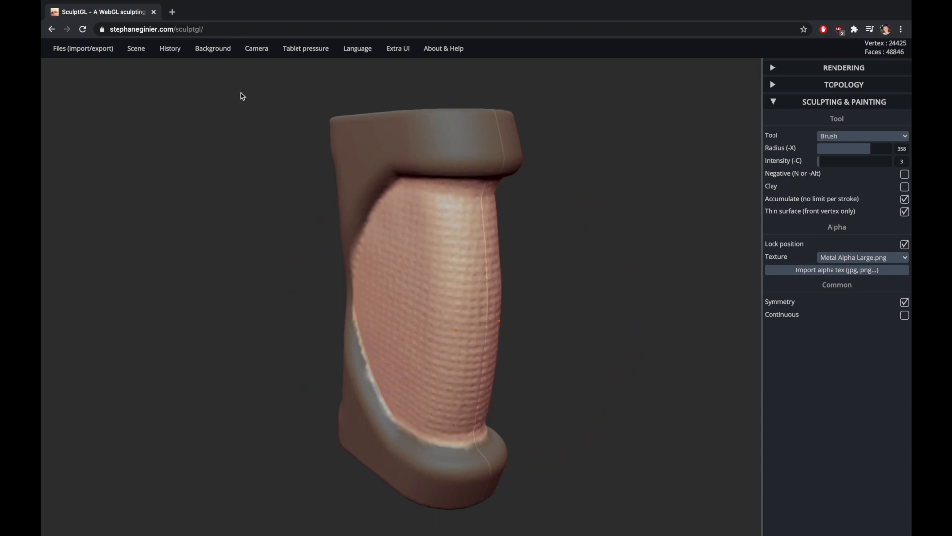
{"action": "left_click", "coordinate": [213, 48]}
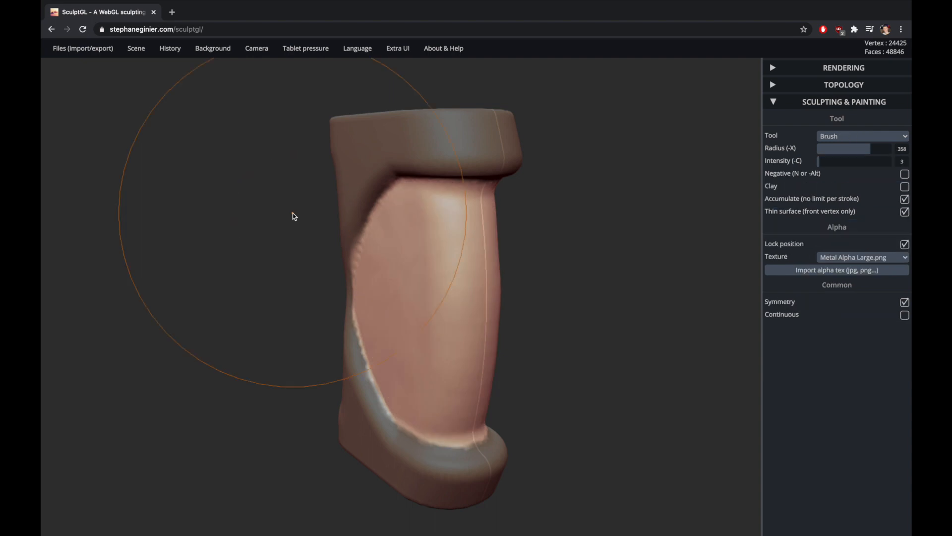
{"action": "left_click_drag", "start_coordinate": [292, 216], "coordinate": [374, 326]}
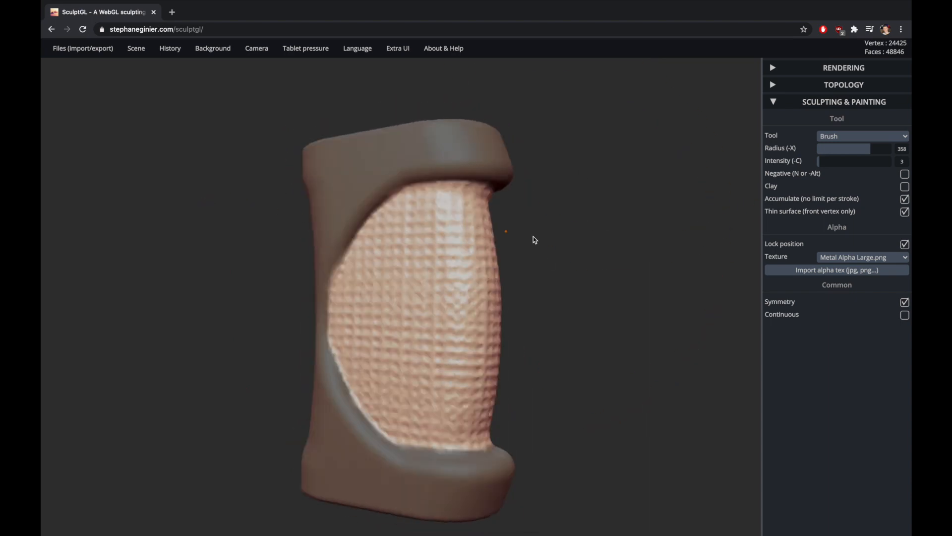
{"action": "left_click", "coordinate": [136, 69]}
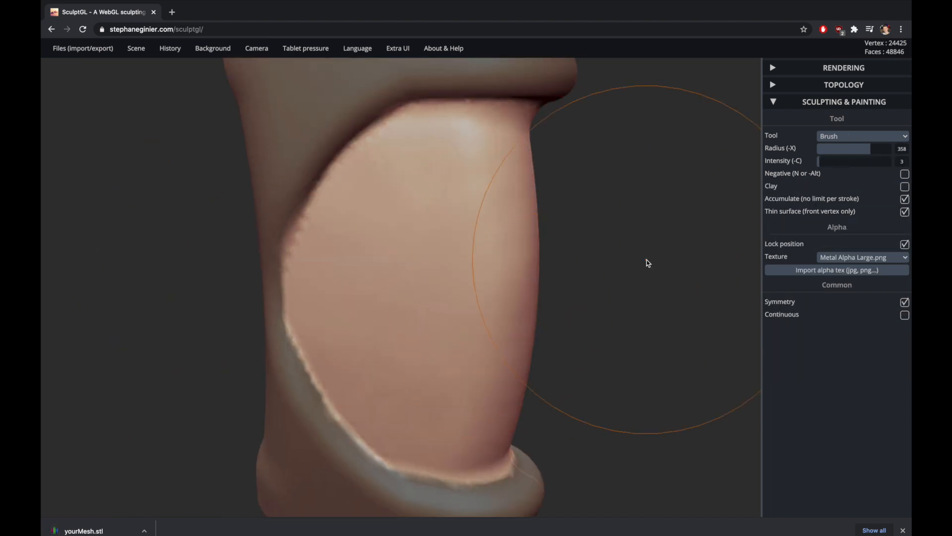
Pick the Skin alpha, intensity 40, radius 223, and untick Lock position
{"action": "left_click", "coordinate": [862, 257]}
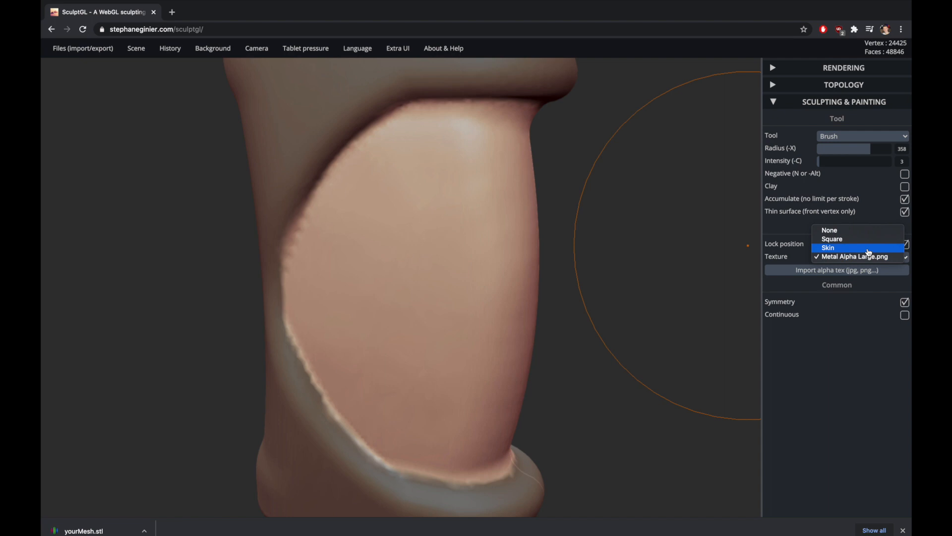
{"action": "left_click", "coordinate": [827, 247]}
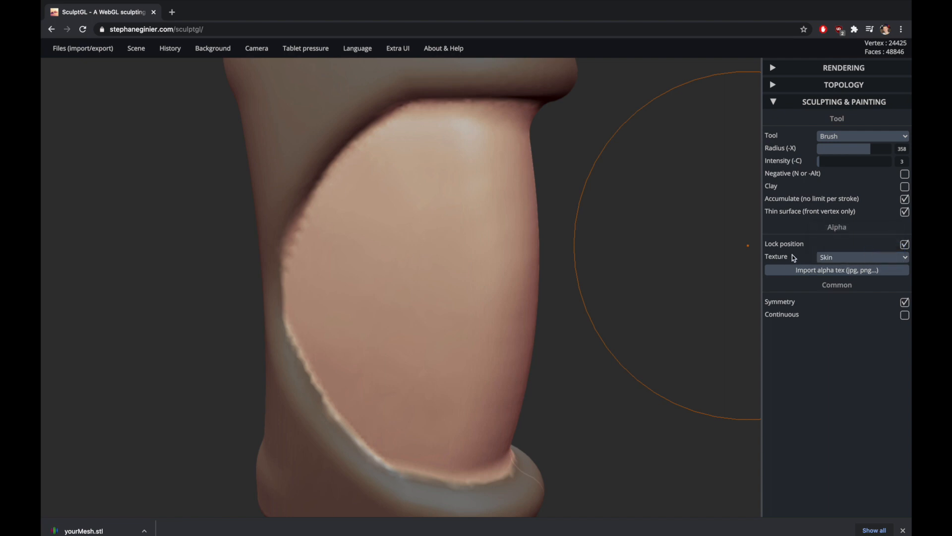
{"action": "mouse_move", "coordinate": [895, 239]}
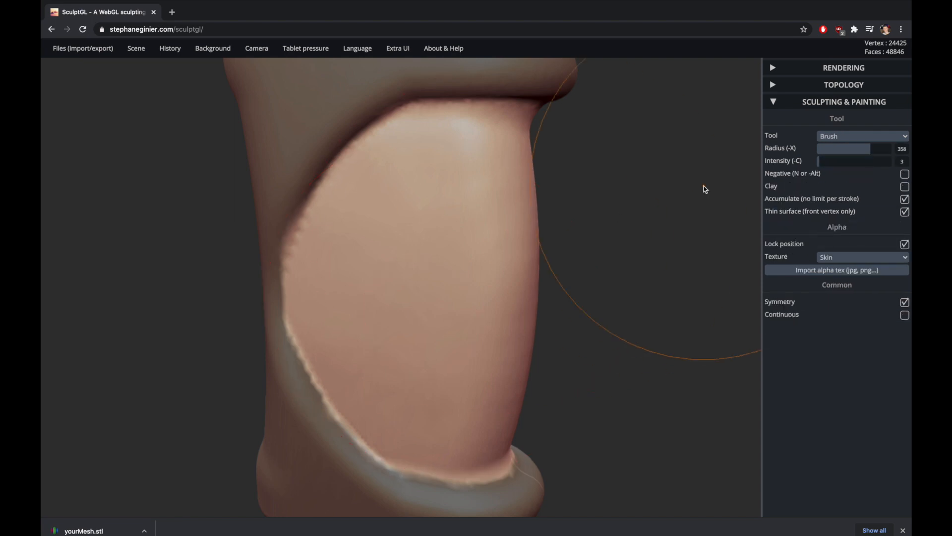
{"action": "left_click_drag", "start_coordinate": [820, 161], "coordinate": [847, 161]}
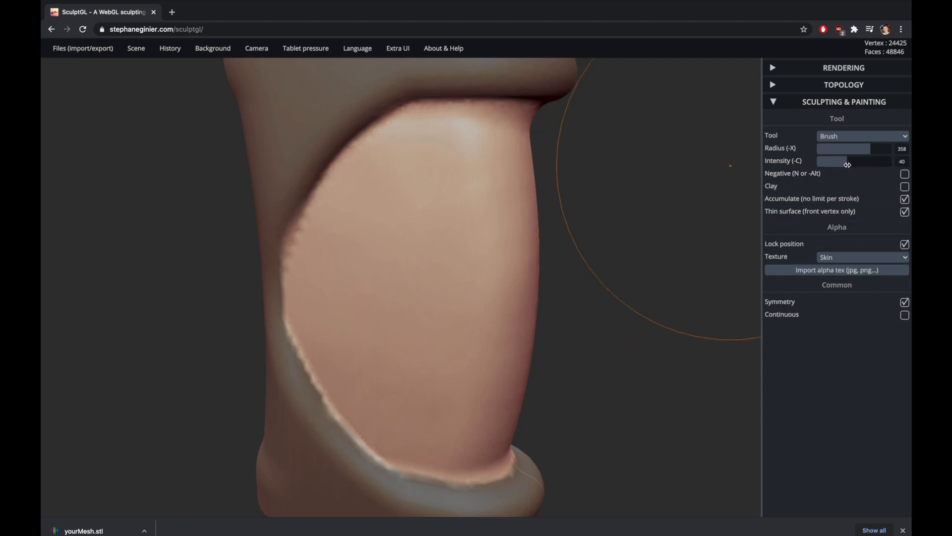
{"action": "left_click_drag", "start_coordinate": [878, 148], "coordinate": [830, 148]}
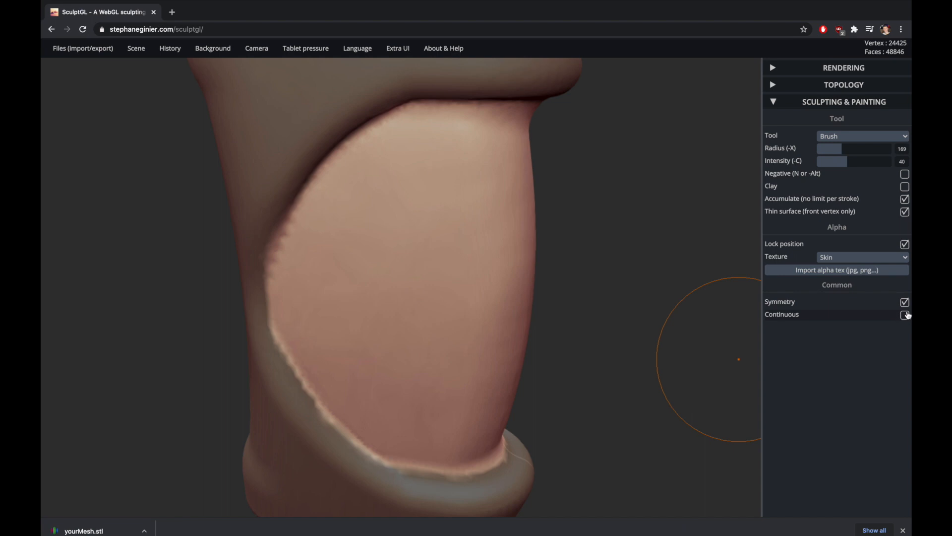
{"action": "left_click", "coordinate": [904, 314]}
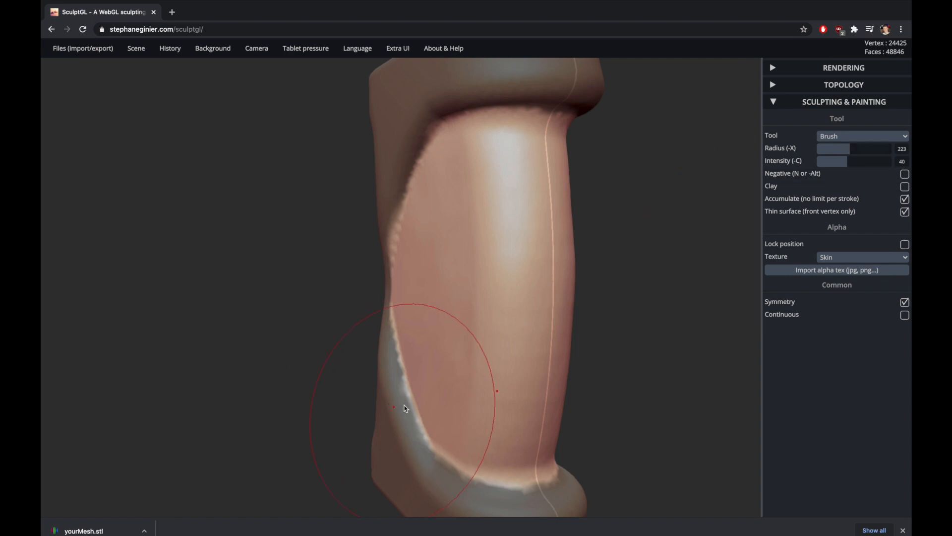
Brush the skin texture over the recessed face at intensity 17 and check coverage
{"action": "left_click_drag", "start_coordinate": [393, 407], "coordinate": [443, 313]}
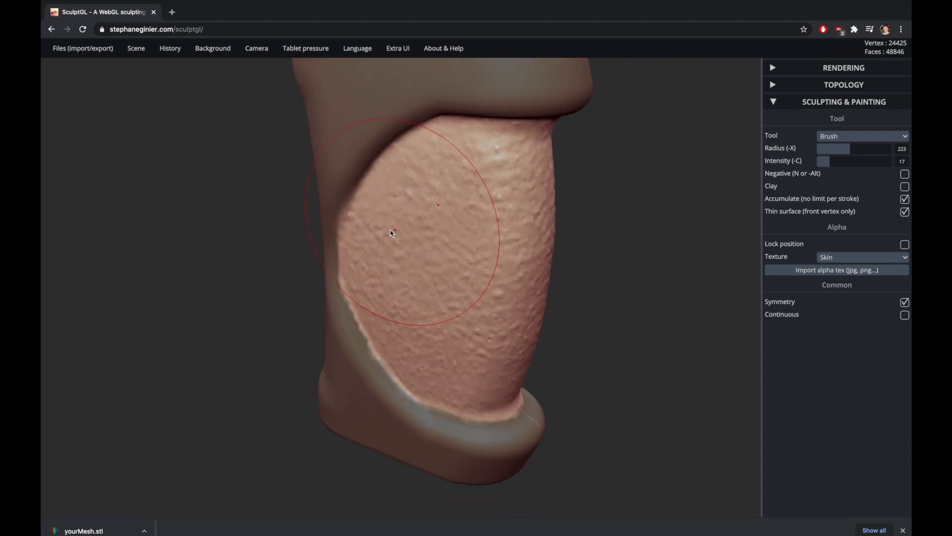
{"action": "left_click", "coordinate": [392, 234]}
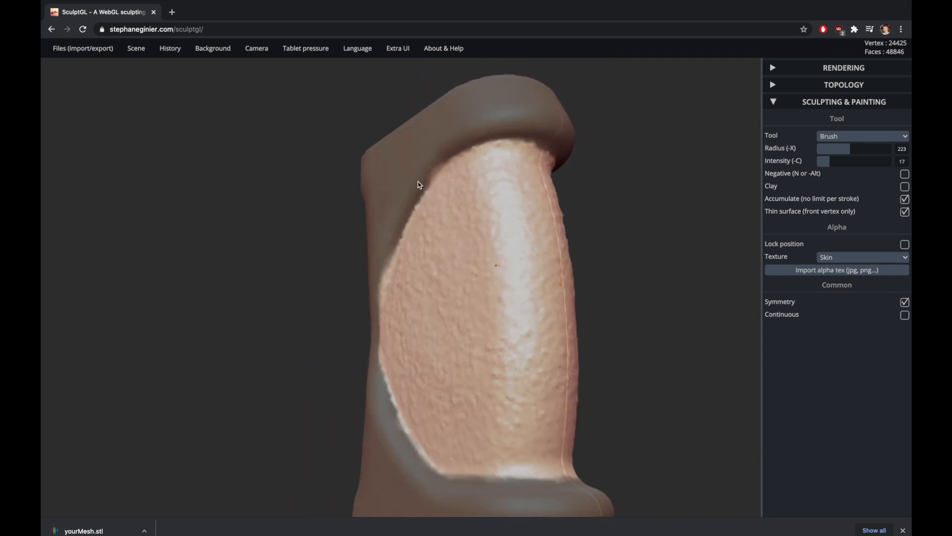
{"action": "left_click_drag", "start_coordinate": [417, 185], "coordinate": [559, 417]}
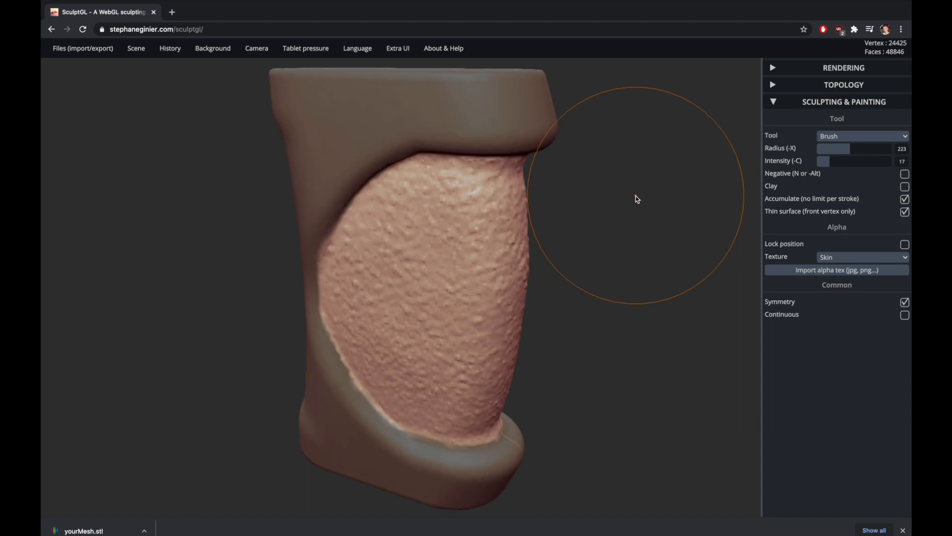
Save the skin-textured grip as an STL via Files (import/export)
{"action": "left_click", "coordinate": [83, 48]}
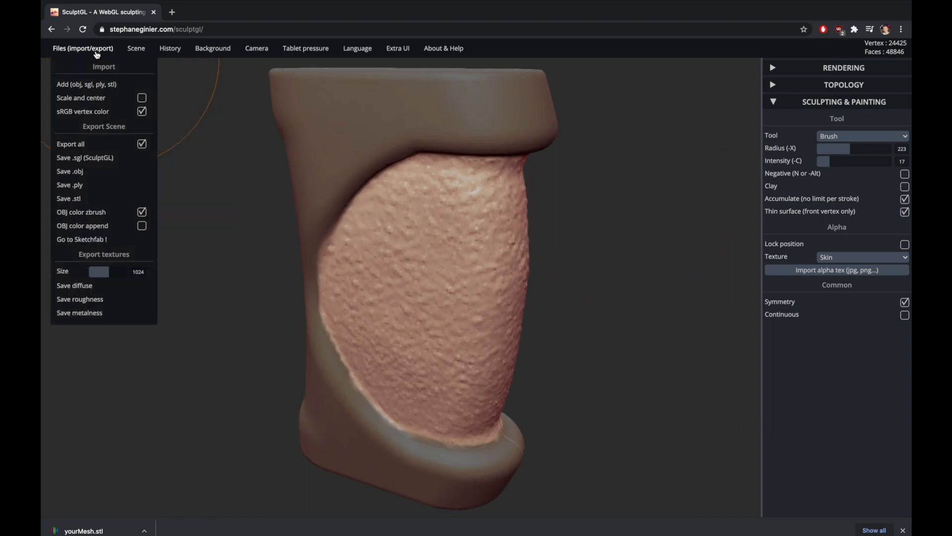
{"action": "mouse_move", "coordinate": [69, 198]}
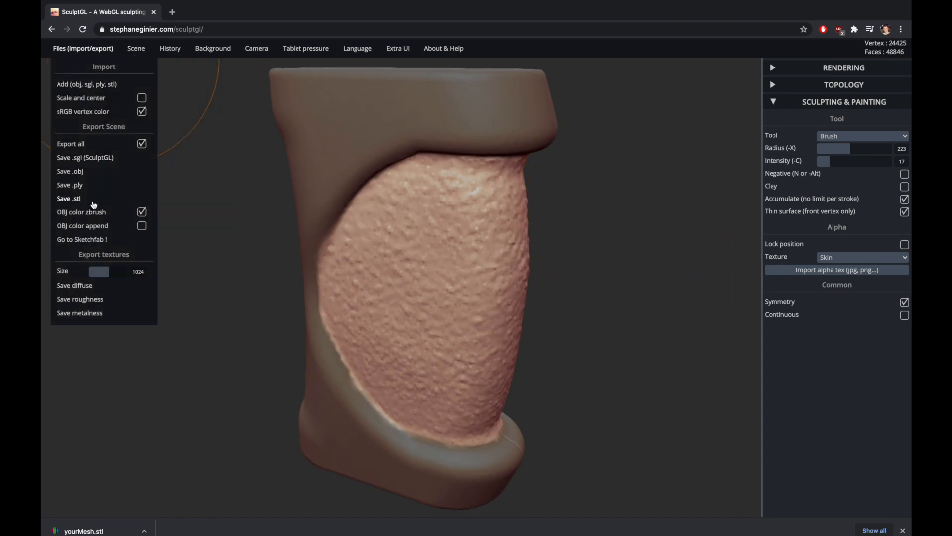
{"action": "left_click", "coordinate": [68, 197]}
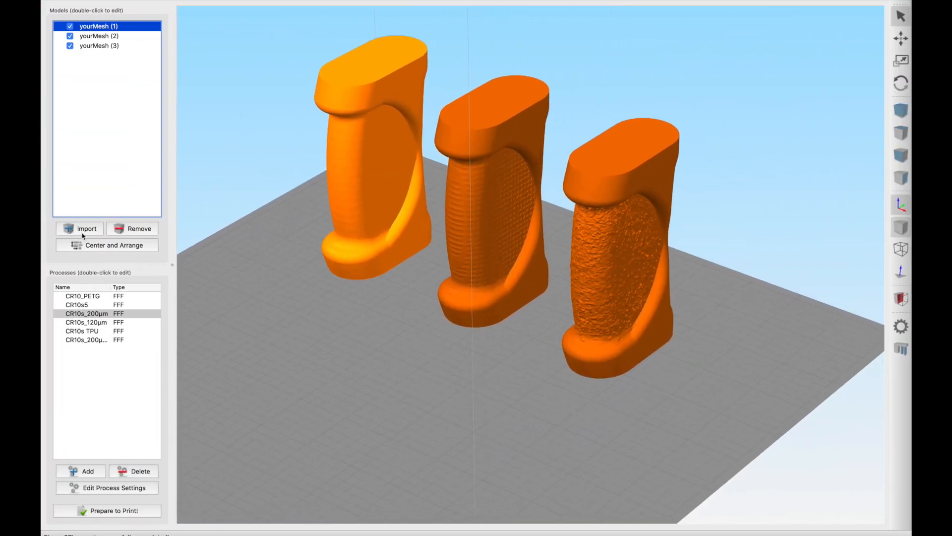
Import the two new grip STLs and stand them upright beside the other three
{"action": "left_click", "coordinate": [86, 228]}
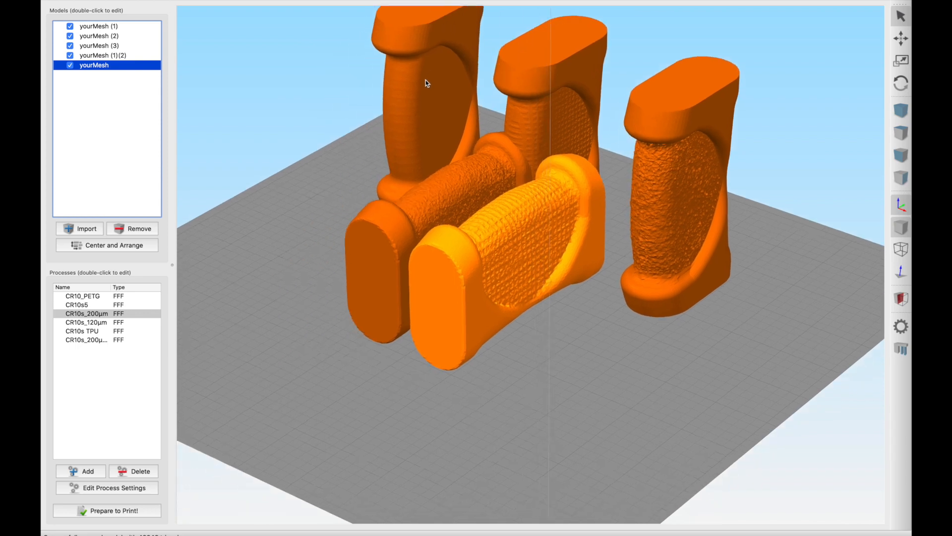
{"action": "left_click_drag", "start_coordinate": [425, 84], "coordinate": [473, 260]}
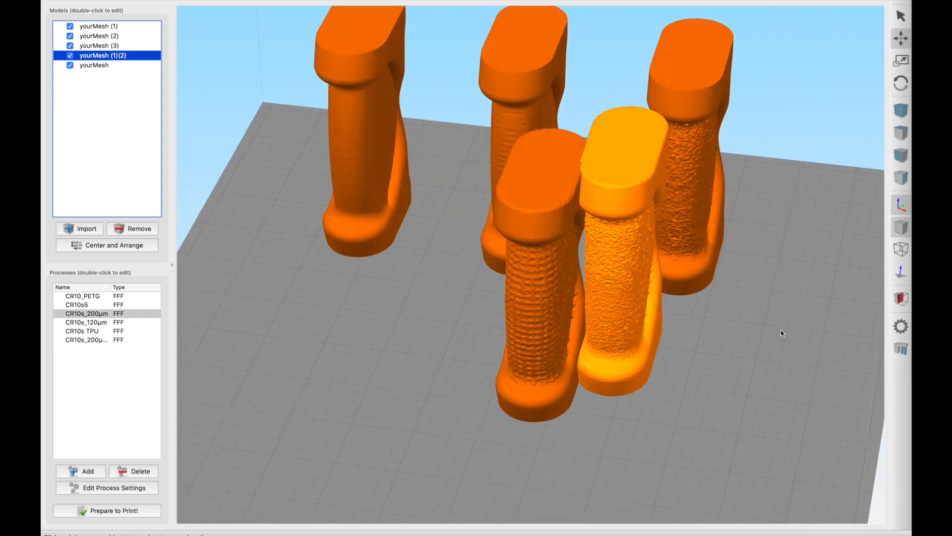
{"action": "left_click", "coordinate": [94, 65]}
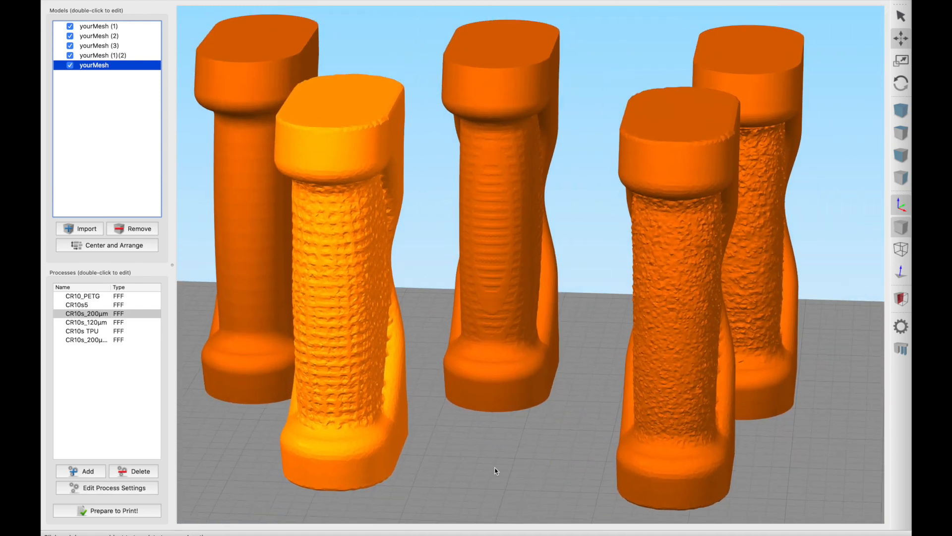
Prepare to Print with the CR10s_200µm process and inspect the 18-hour toolpath preview
{"action": "left_click", "coordinate": [106, 510]}
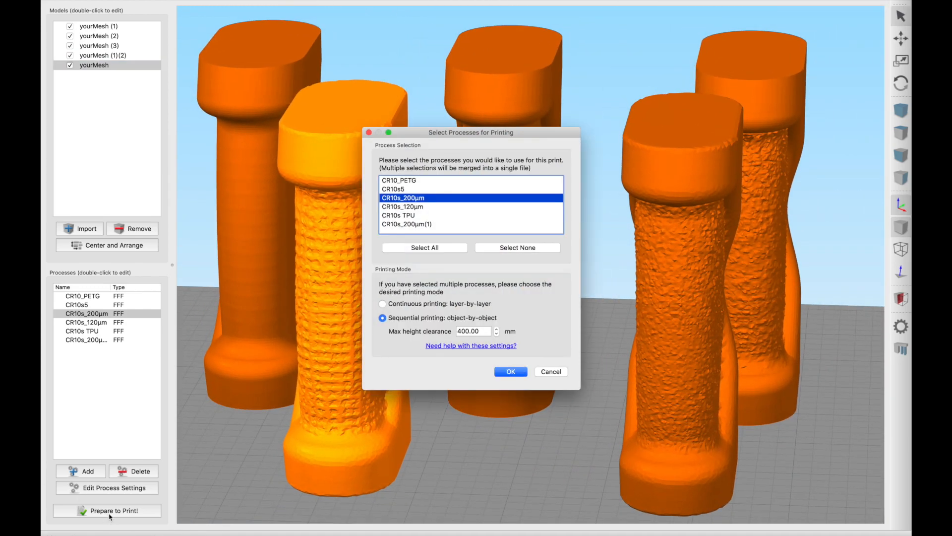
{"action": "left_click", "coordinate": [510, 371]}
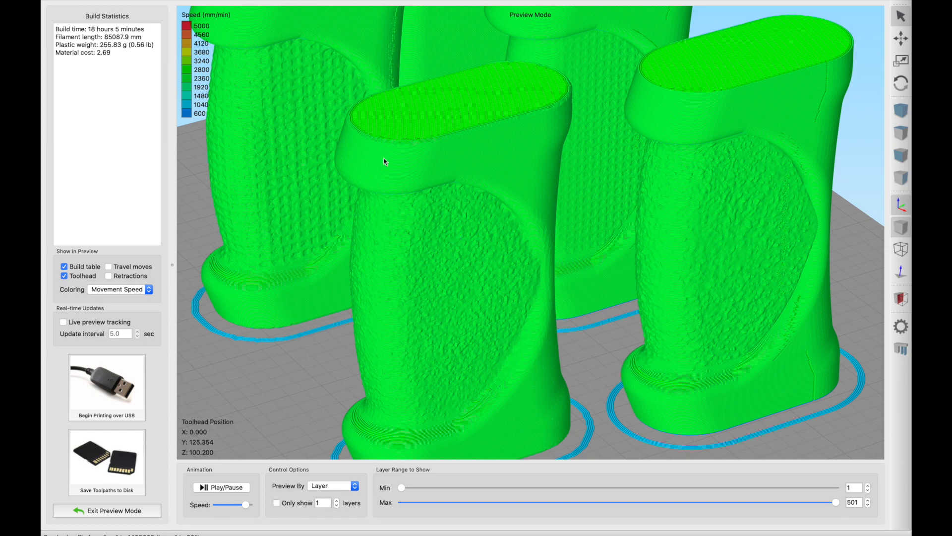
{"action": "mouse_move", "coordinate": [412, 289]}
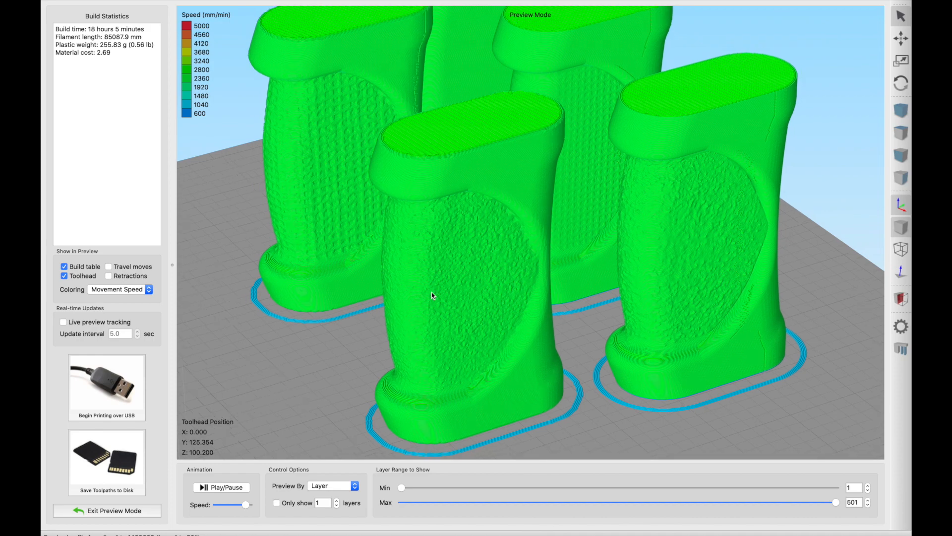
{"action": "mouse_move", "coordinate": [389, 329]}
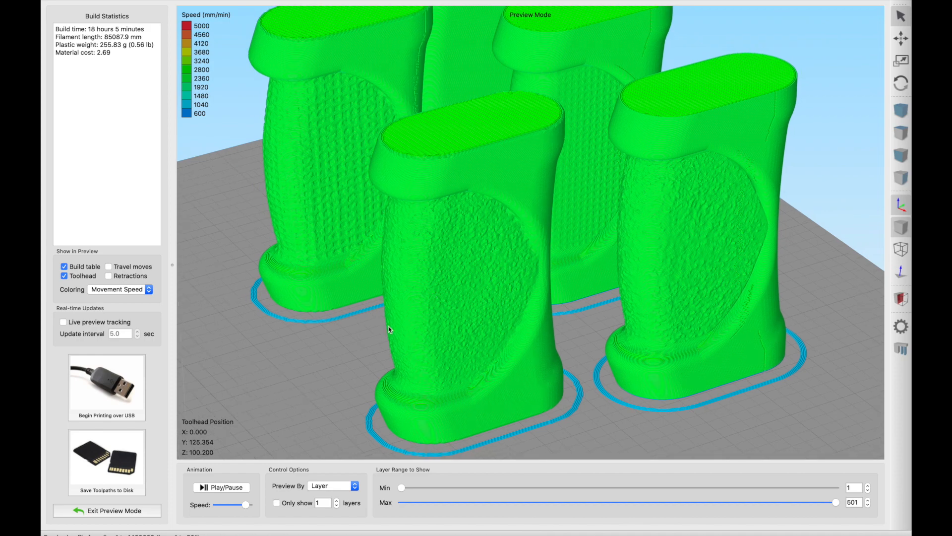
{"action": "mouse_move", "coordinate": [315, 332]}
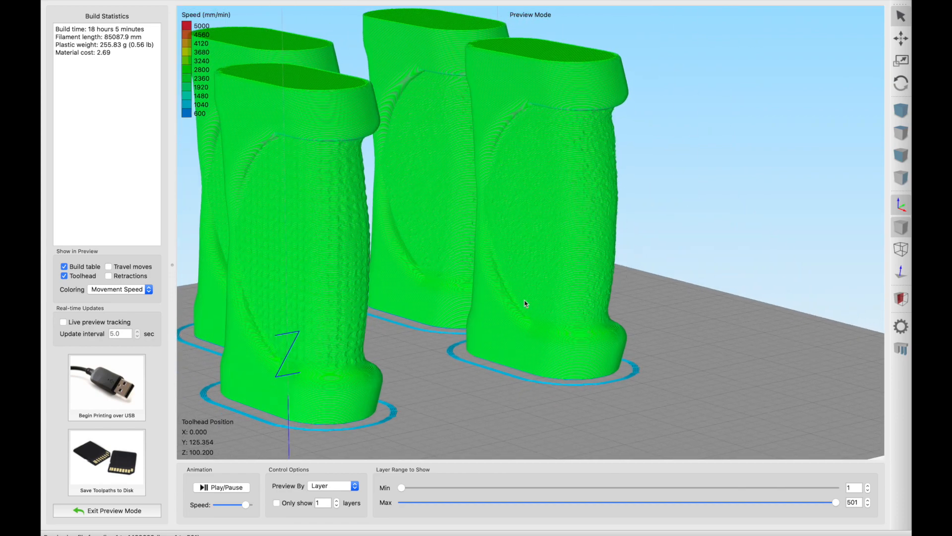
{"action": "left_click_drag", "start_coordinate": [526, 304], "coordinate": [671, 316]}
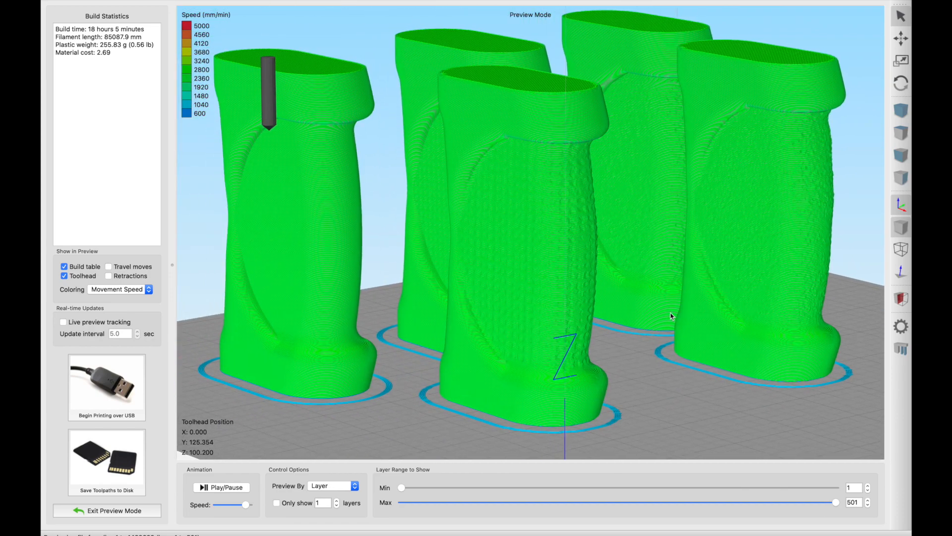